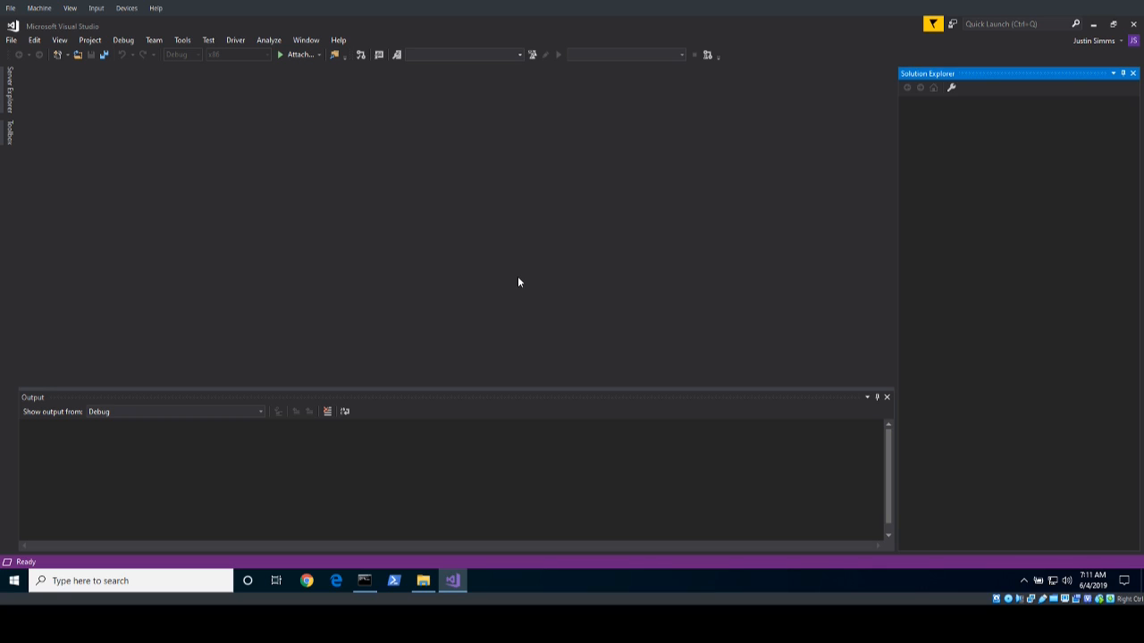
Step: Show the File > New choices for creating a project, repository or file
left_click(11, 39)
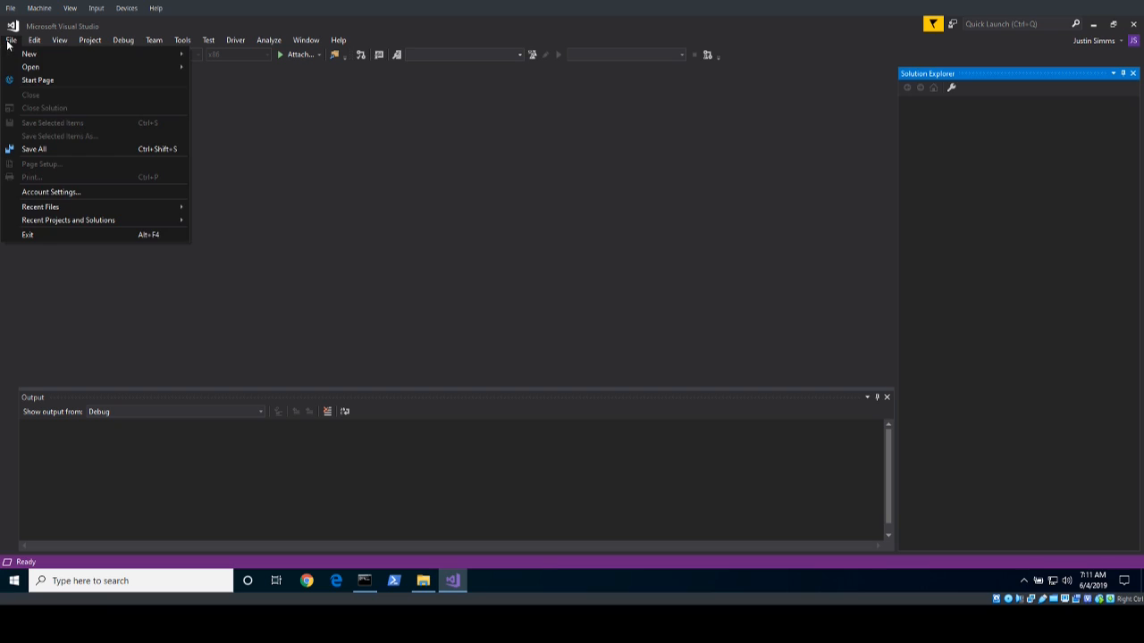
mouse_move(40, 208)
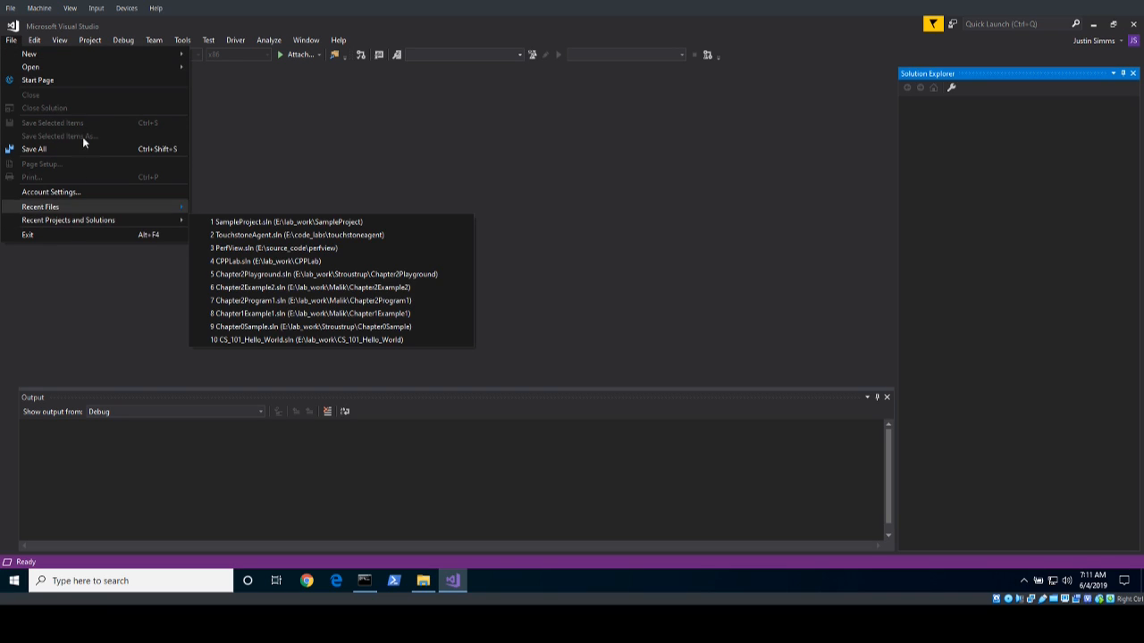
mouse_move(68, 220)
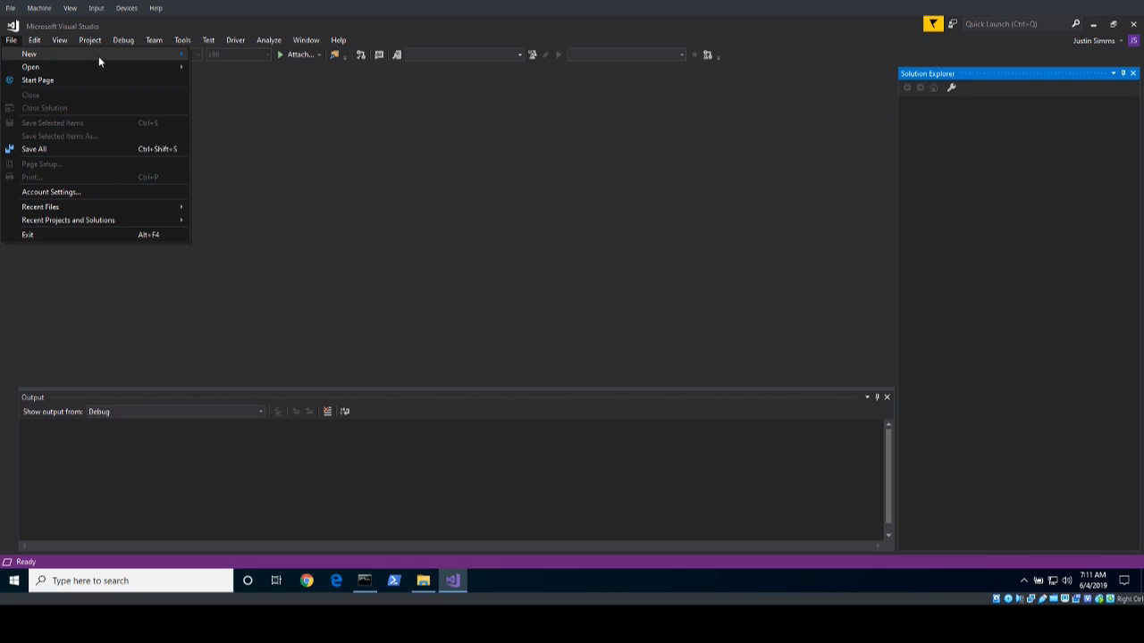
mouse_move(29, 53)
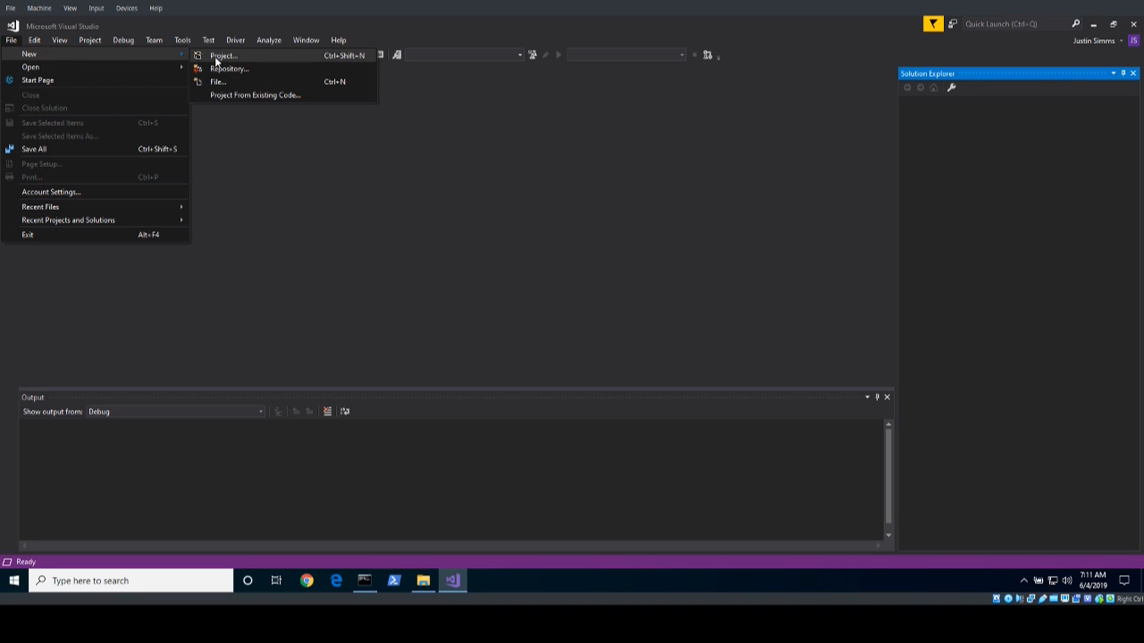
Step: Create a new Visual C++ Empty Project named Sample2 in the lab_work folder
left_click(222, 55)
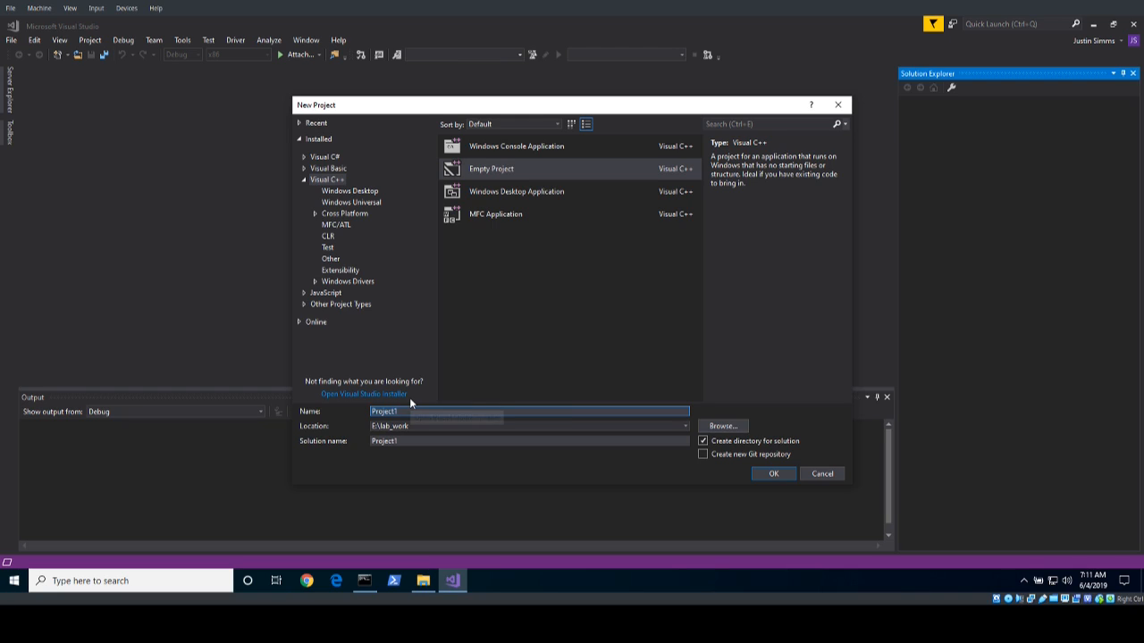
type("Sample2")
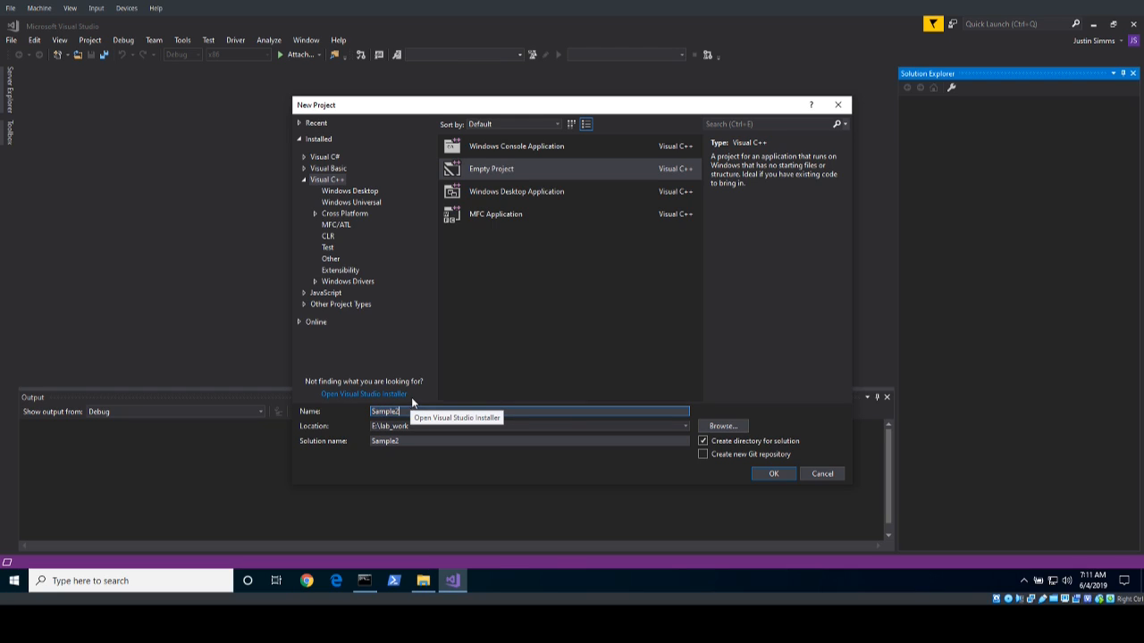
left_click(772, 473)
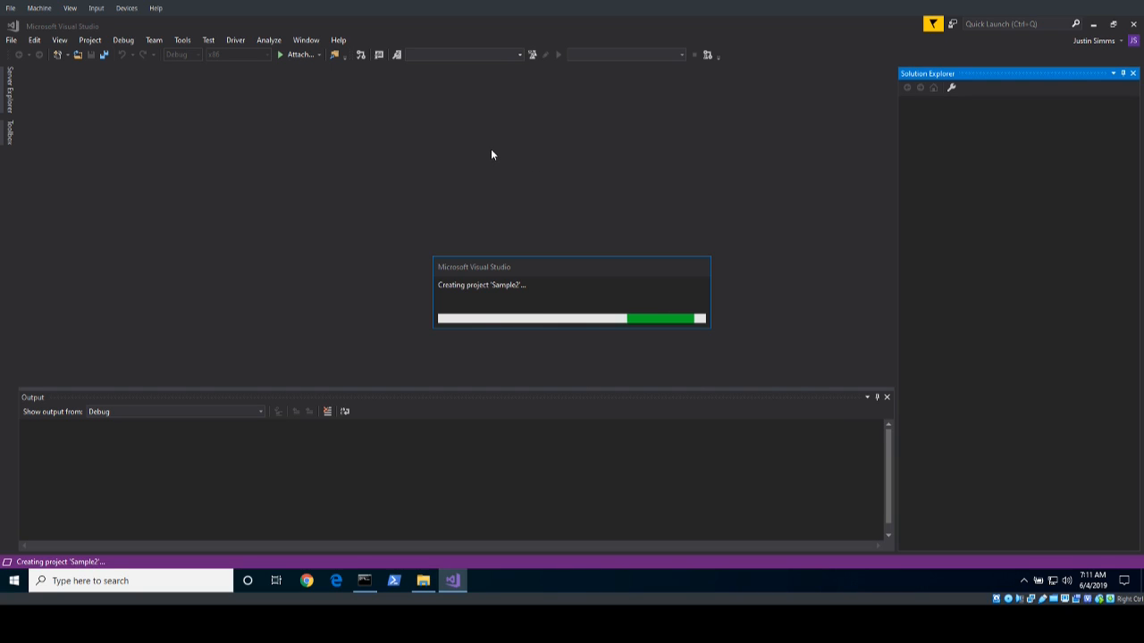
Step: Add a new C++ File named Sample.cpp to Source Files and open it for editing
right_click(958, 182)
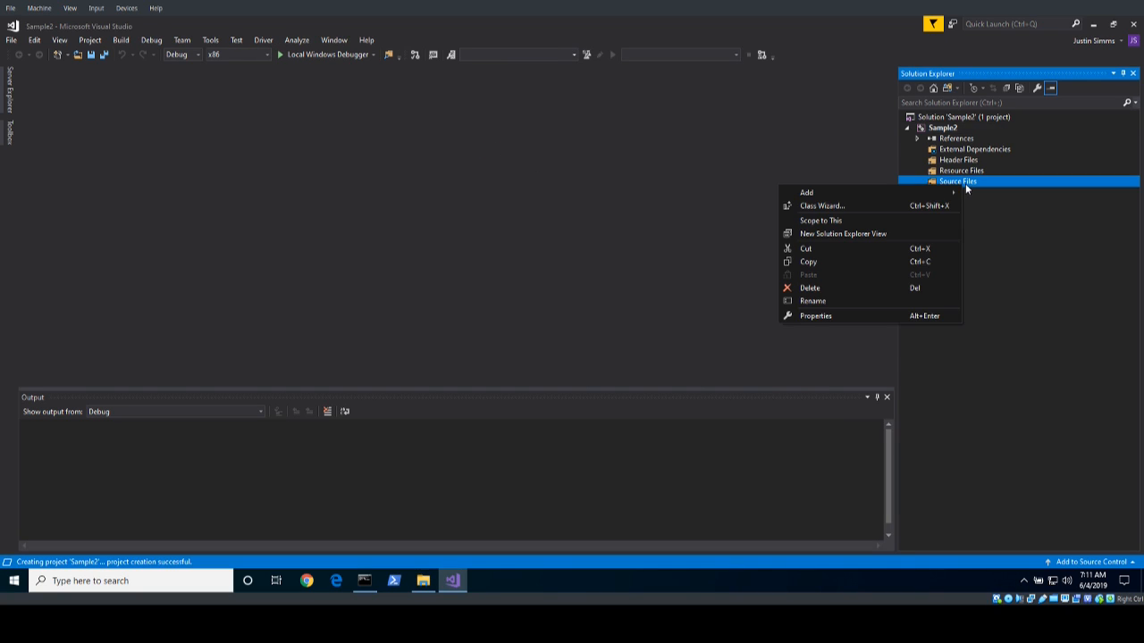
left_click(808, 193)
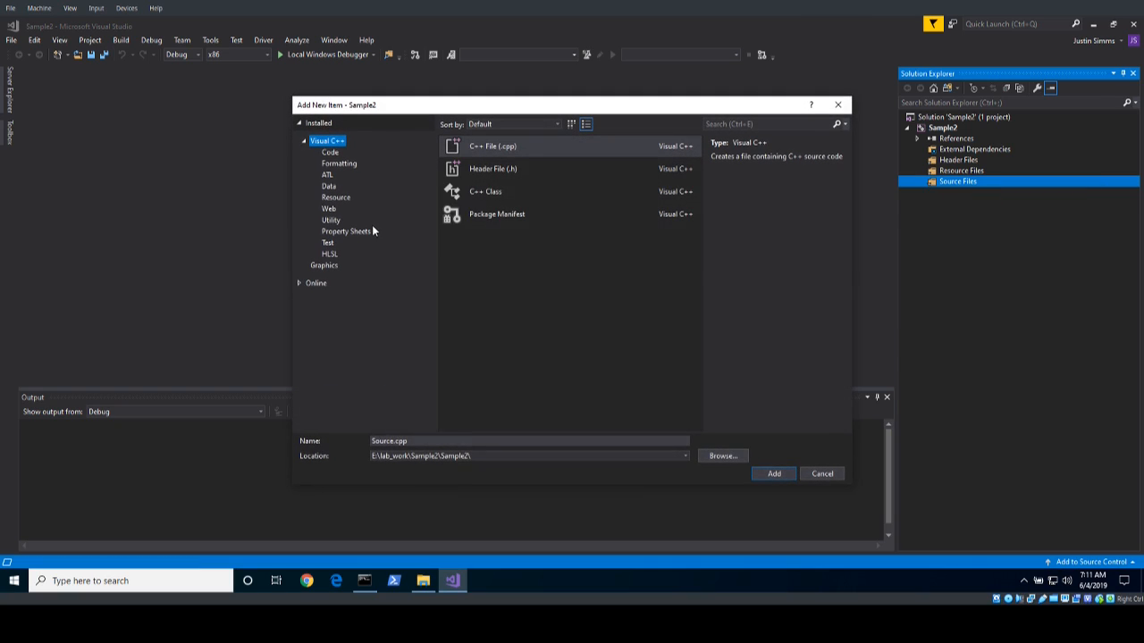
left_click(529, 440)
type("S")
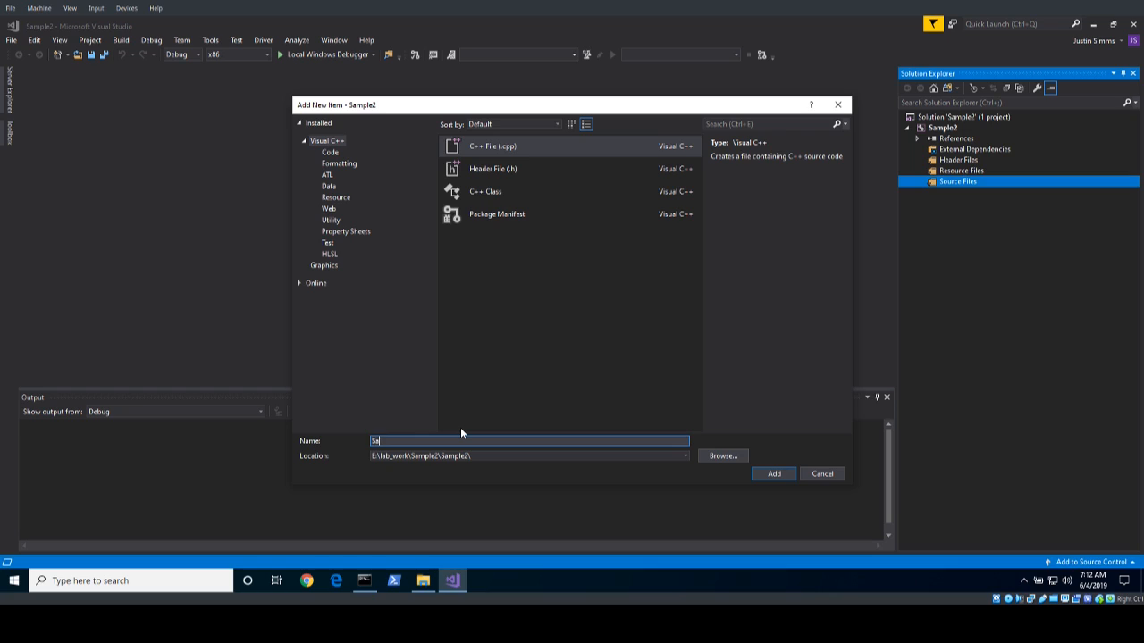
type("ample.cpp")
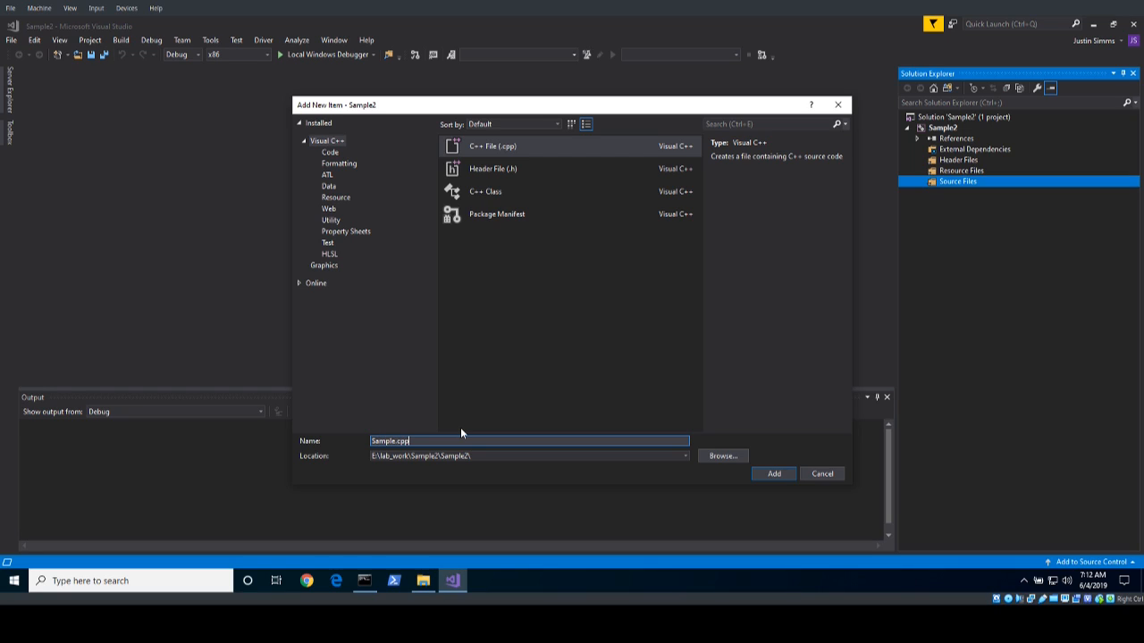
left_click(772, 474)
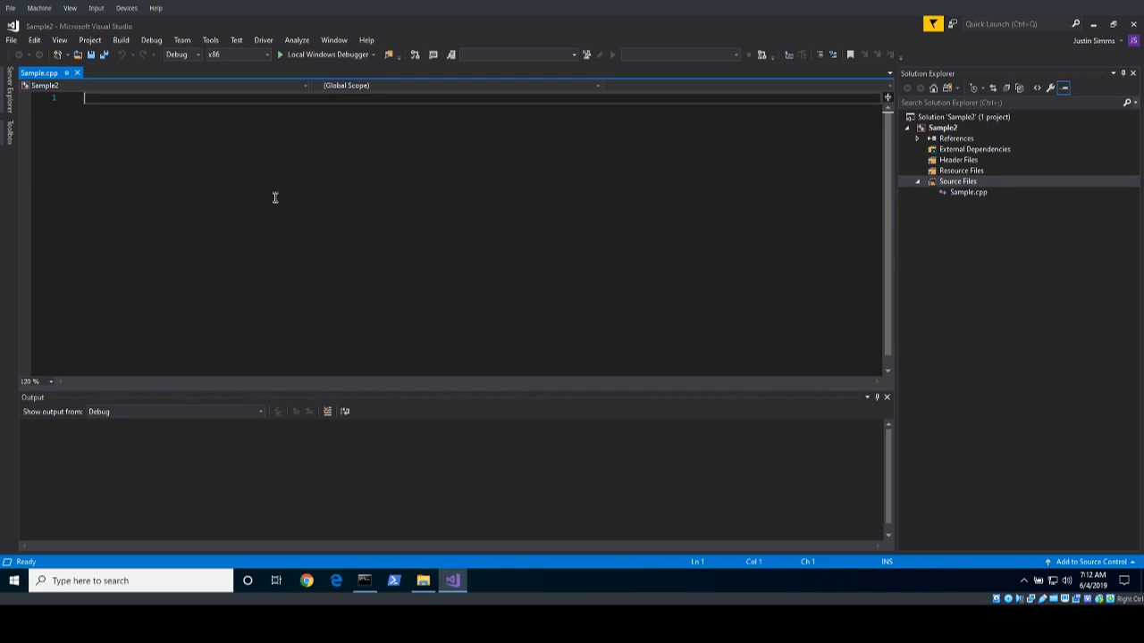
Step: Write #include<iostream> and using namespace std; at the top of Sample.cpp
type("#include<io>")
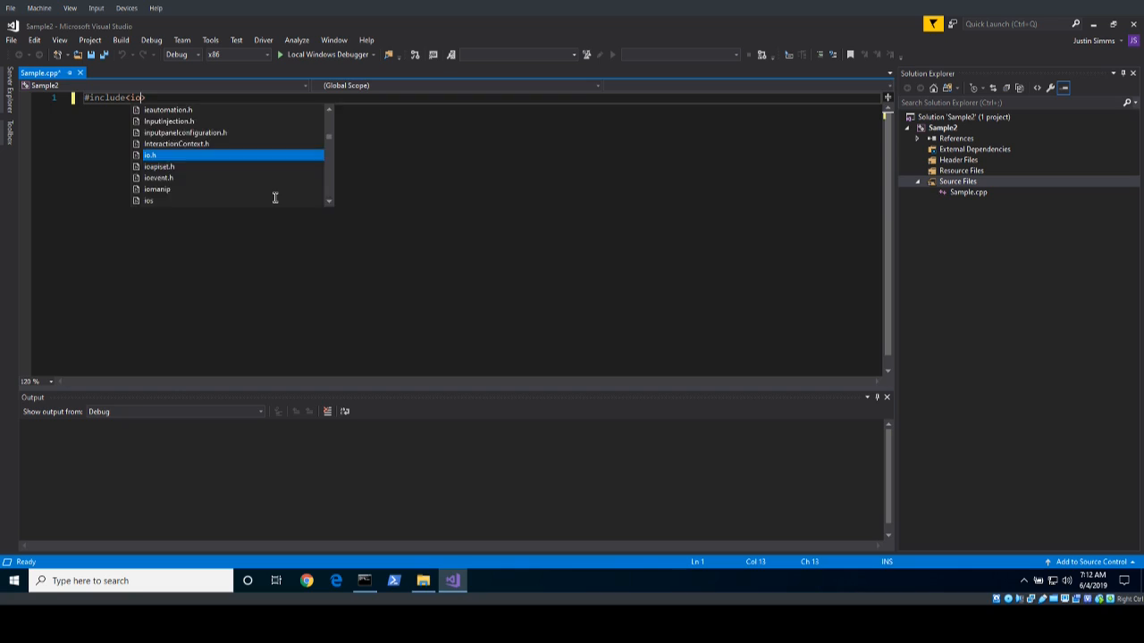
type("stream>")
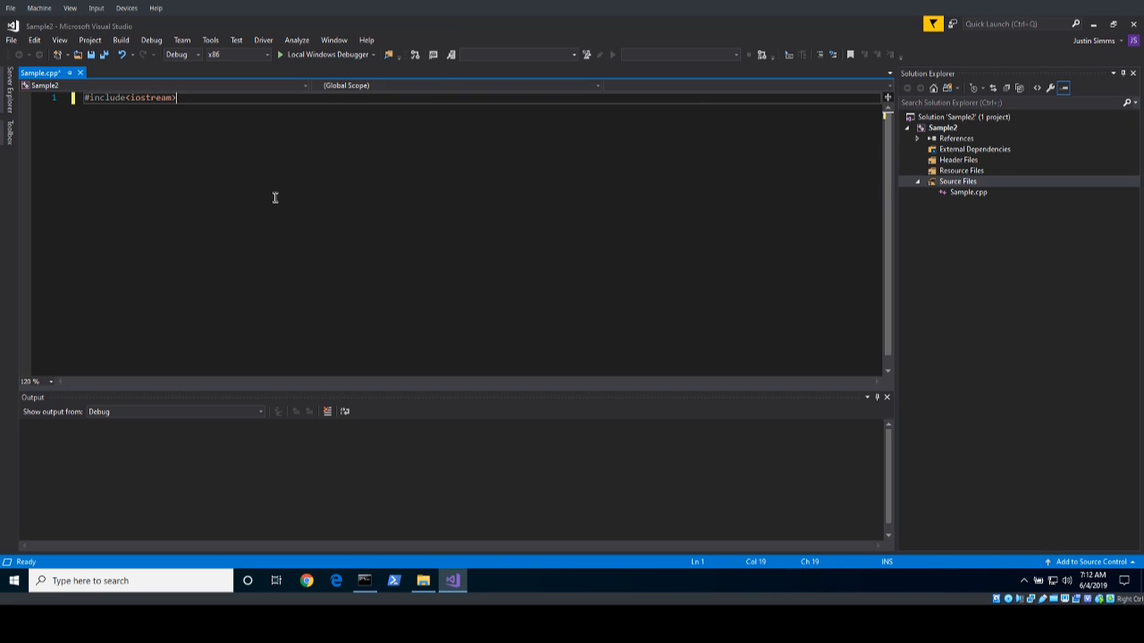
key("Enter")
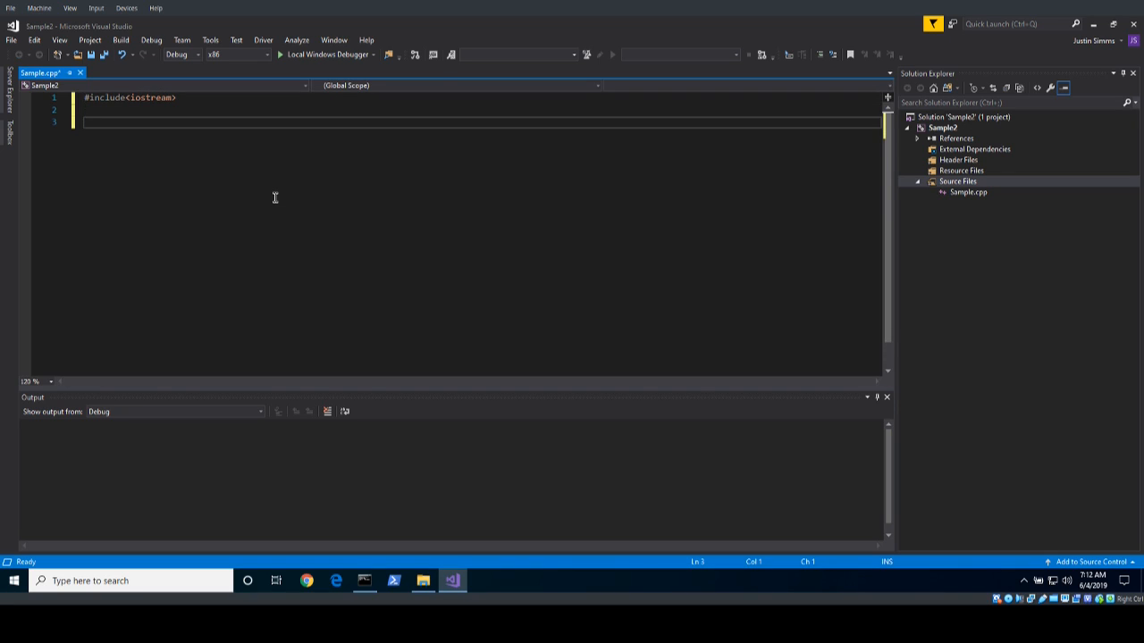
type("using")
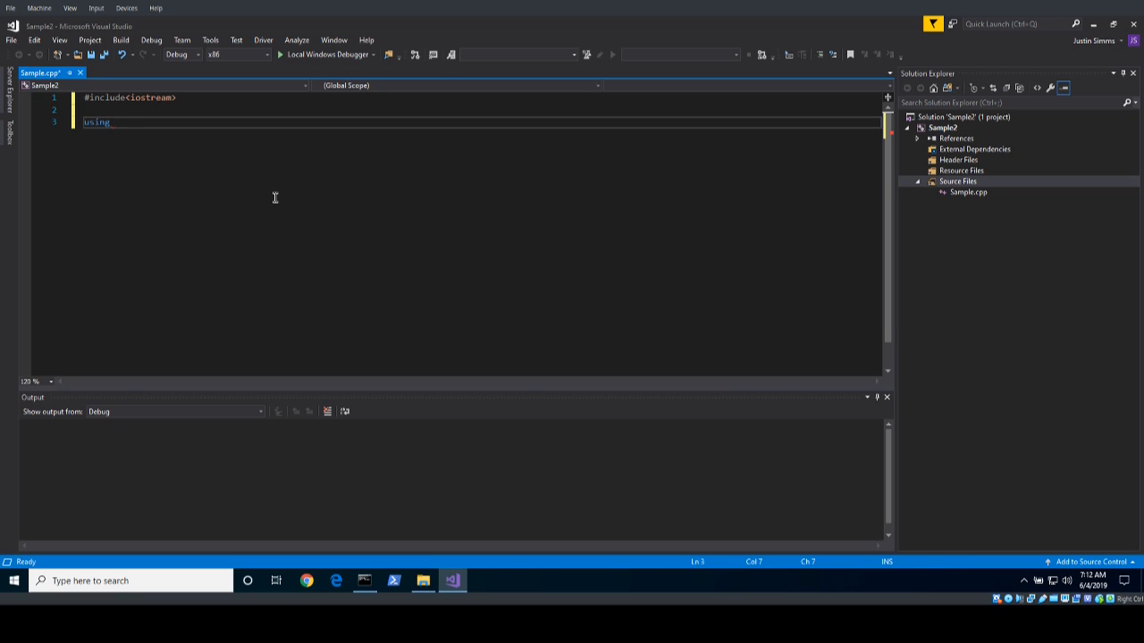
type("namespace std;")
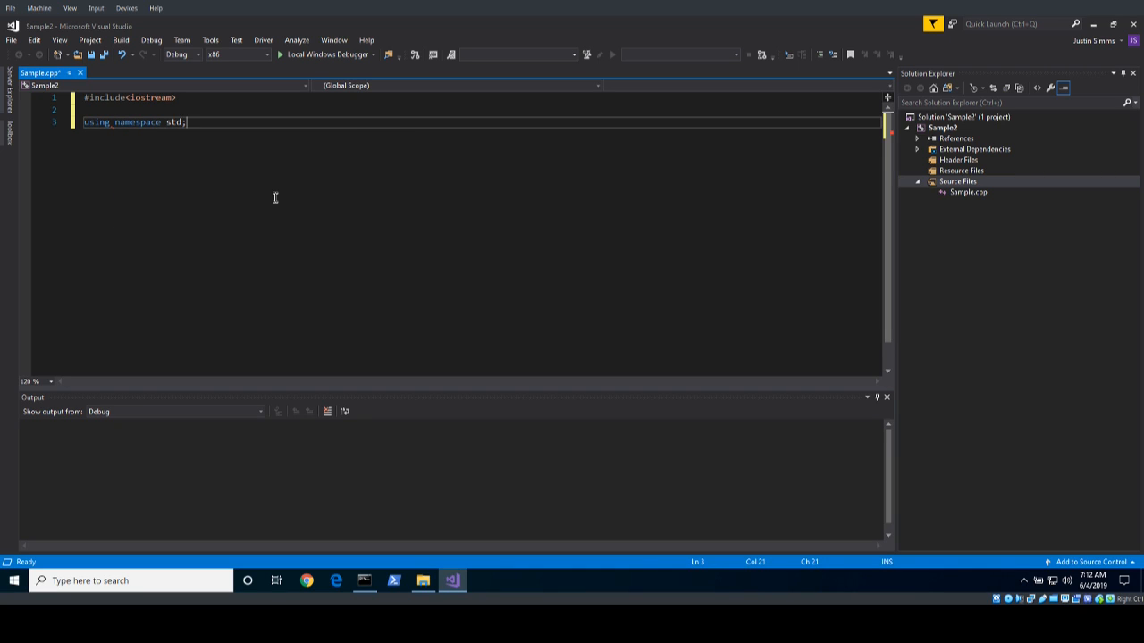
Step: Add int main(int argc, char* argv[]) with a return 0; body
type("int main")
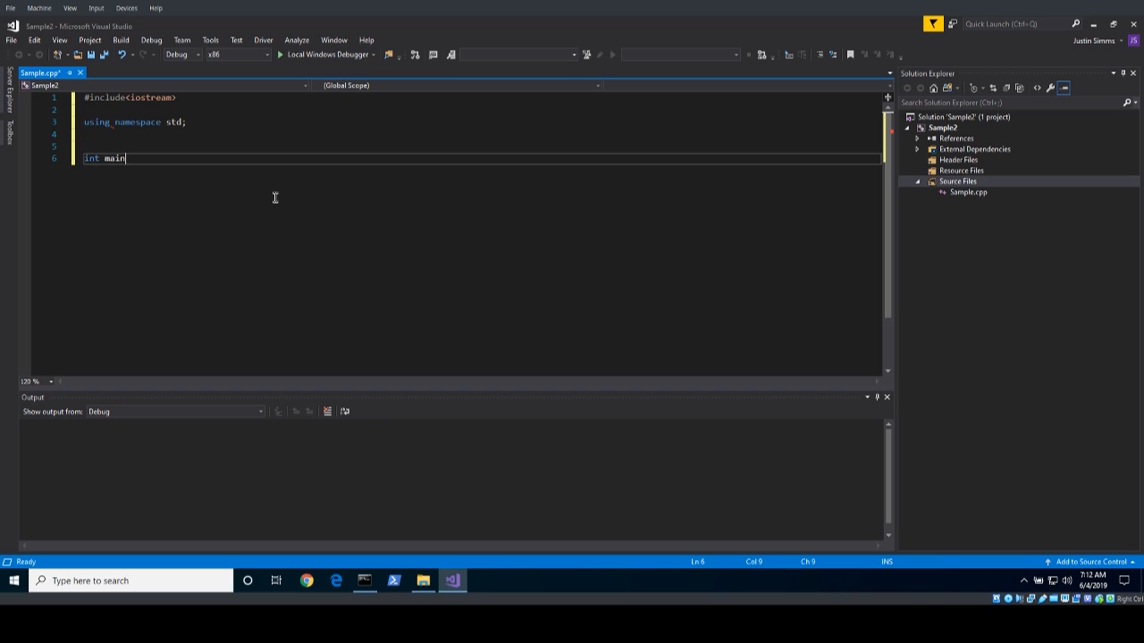
type("(int arhc)")
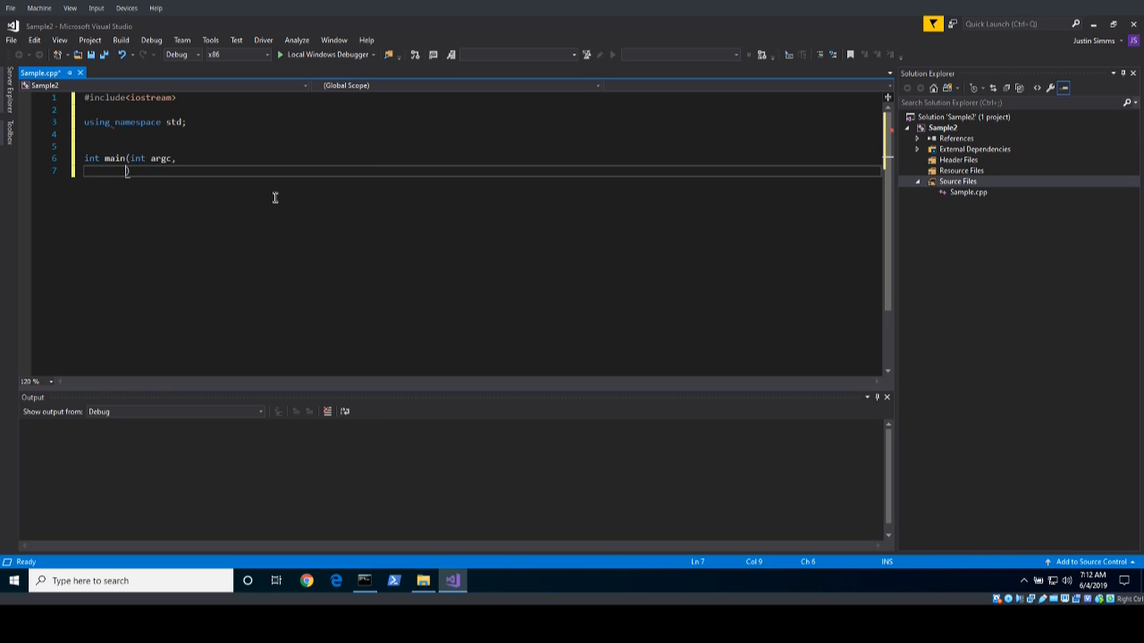
type("char* argv[")
type("return 0")
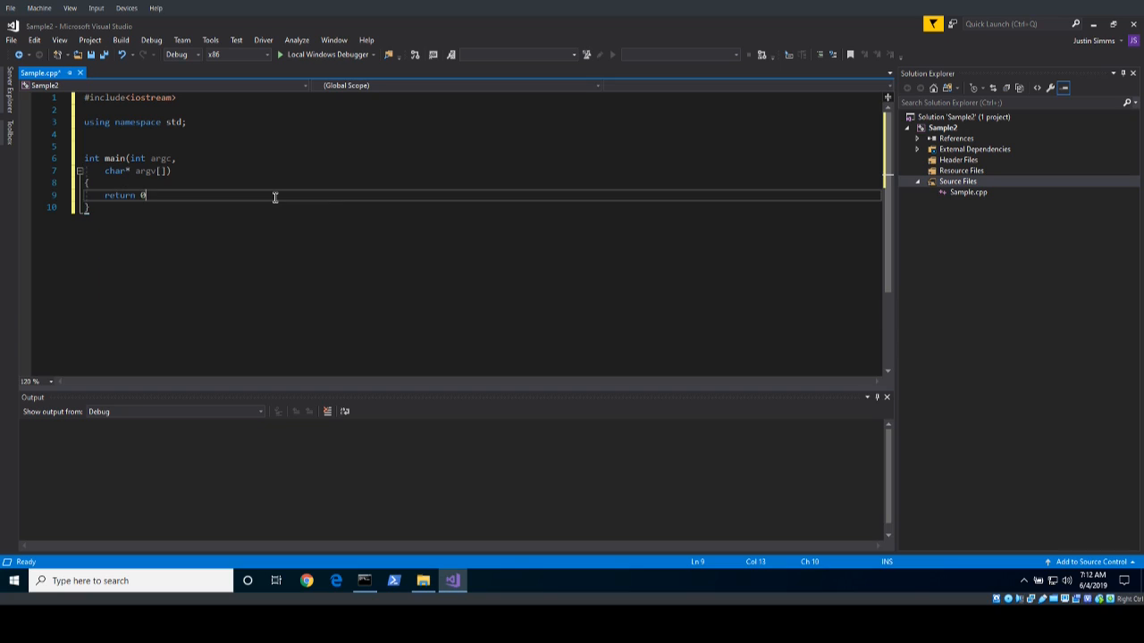
left_click(116, 172)
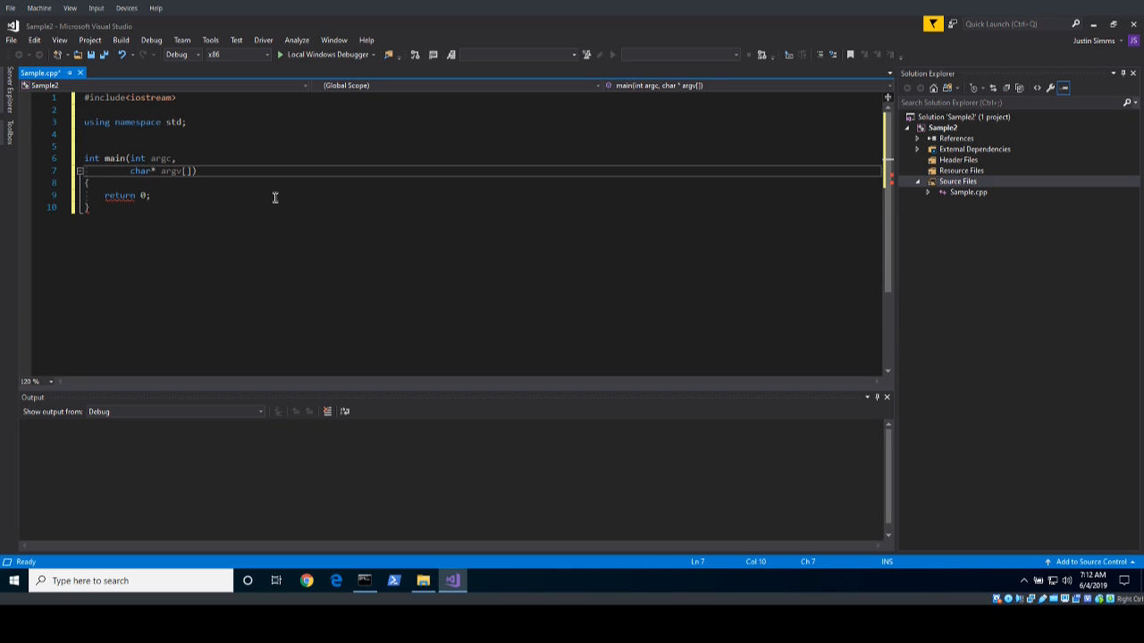
Step: Write cout << "Hello World!!!" << endl; inside main, fixing stray angle brackets
type("cout")
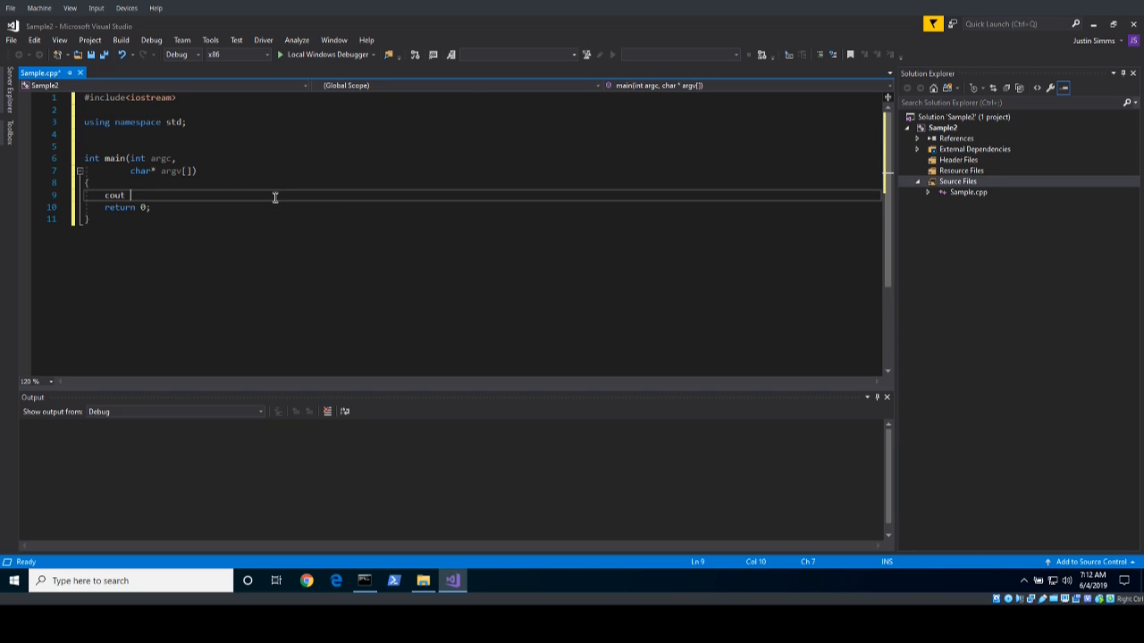
type("<< \"Hello\"")
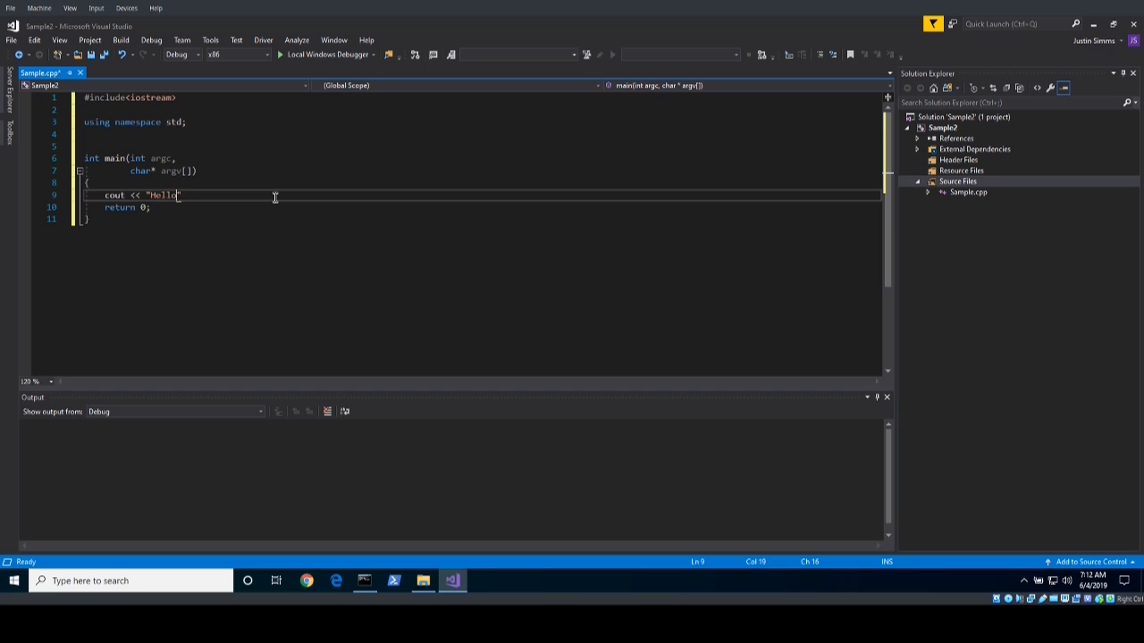
type("World!")
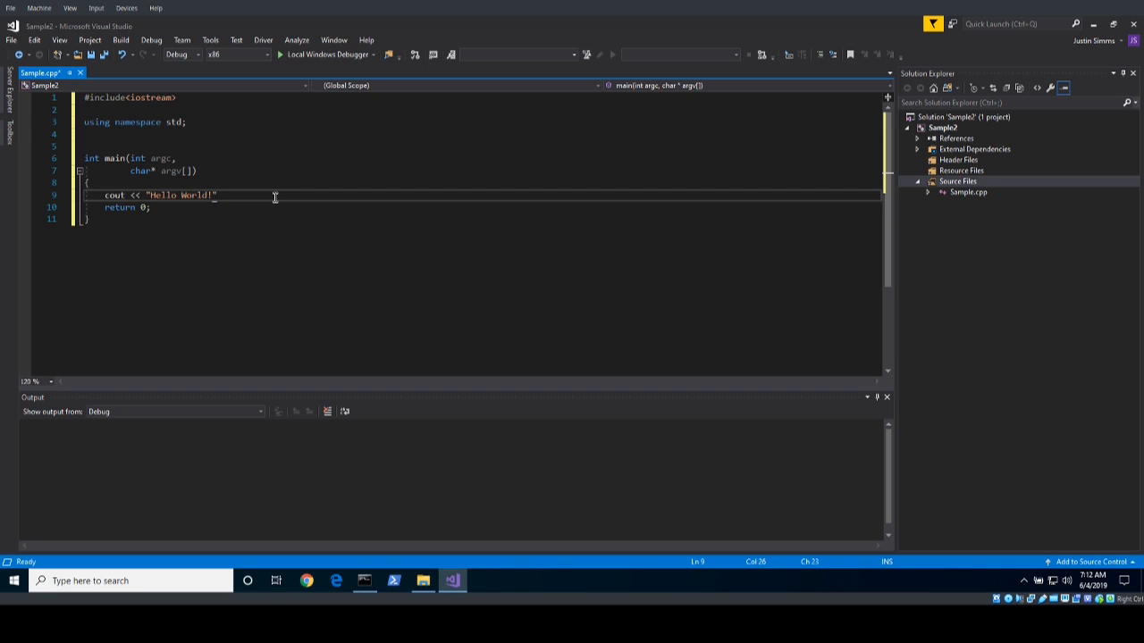
type("!!")
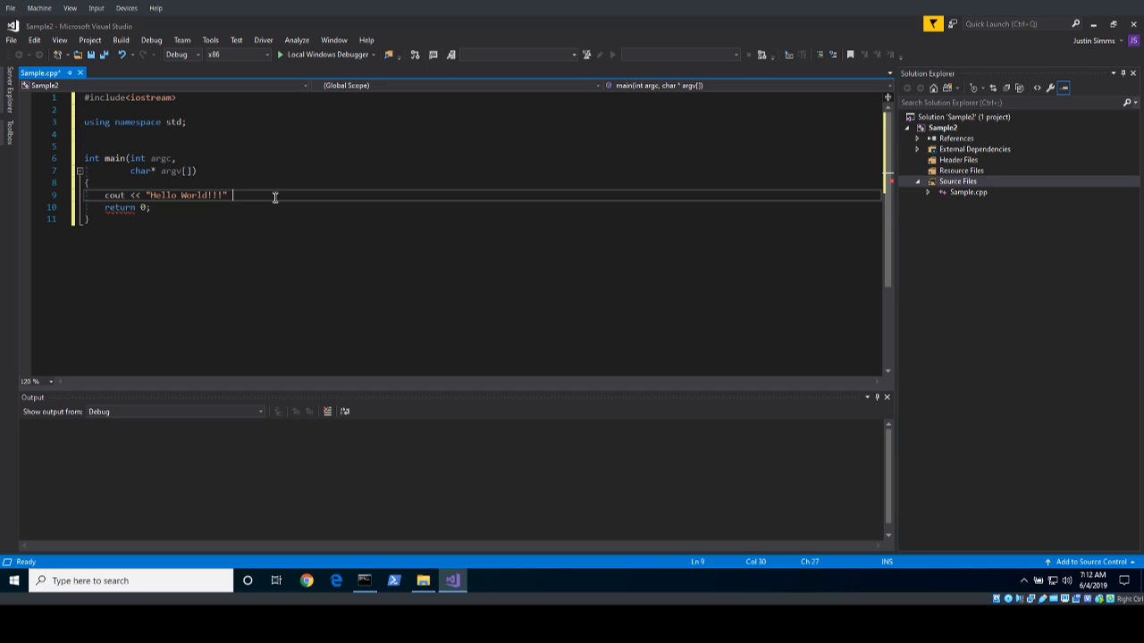
type("<<< >>>")
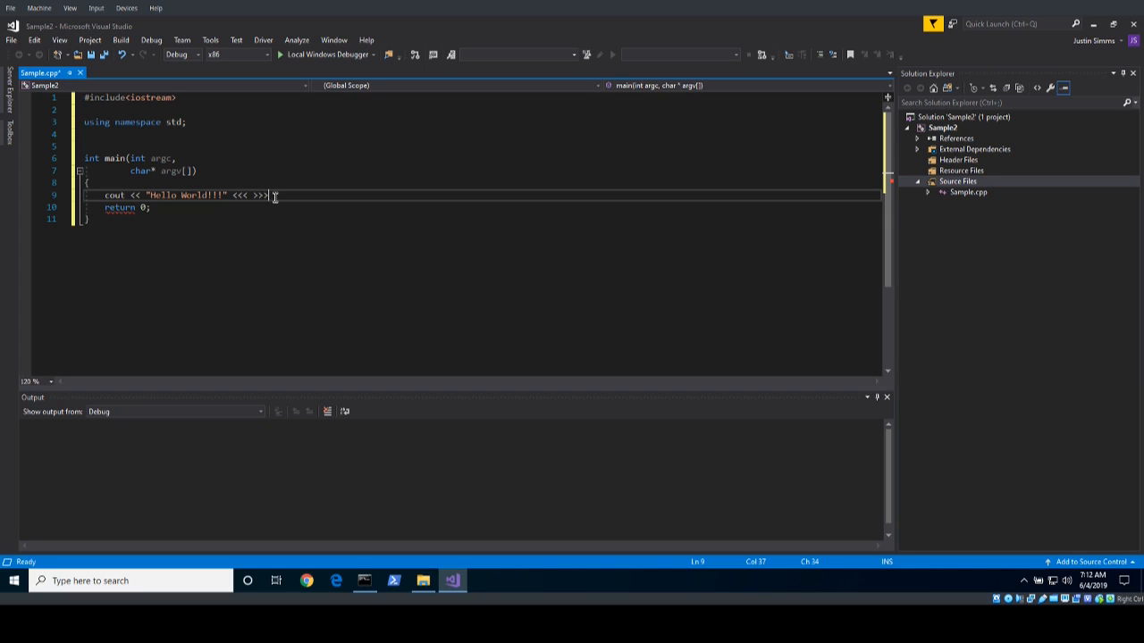
key("BackSpace")
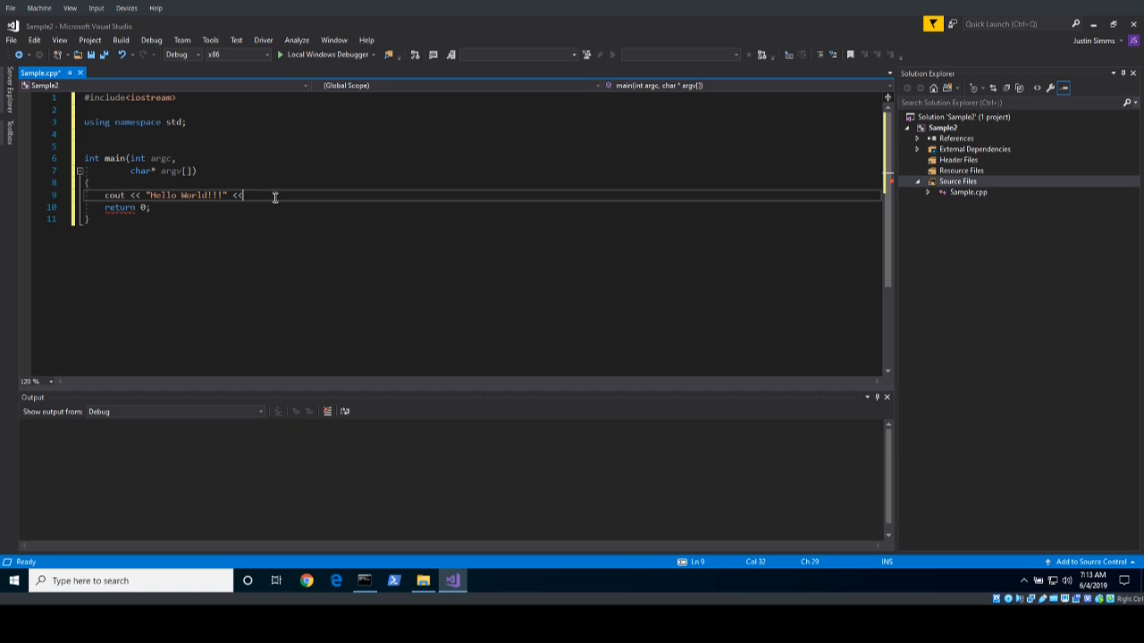
type("endl;")
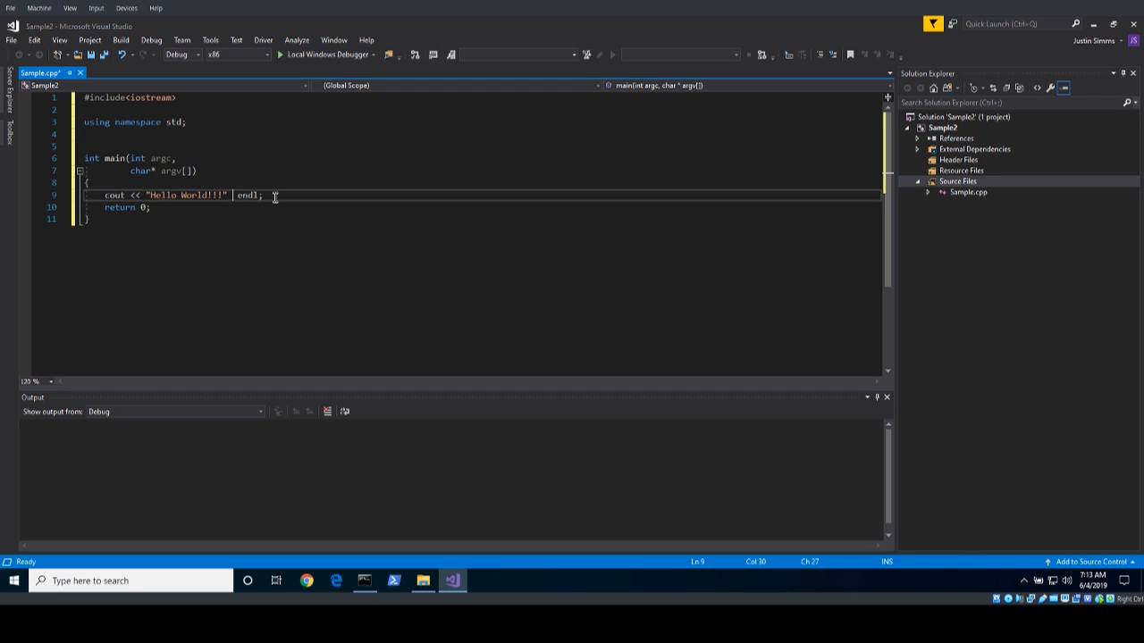
type(">>")
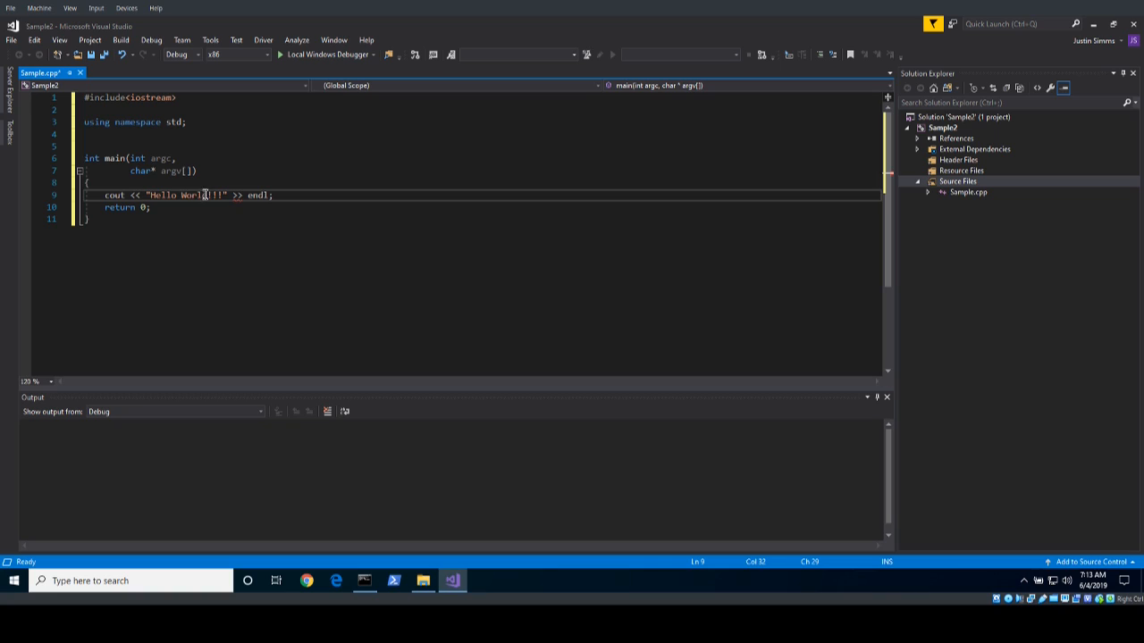
mouse_move(179, 195)
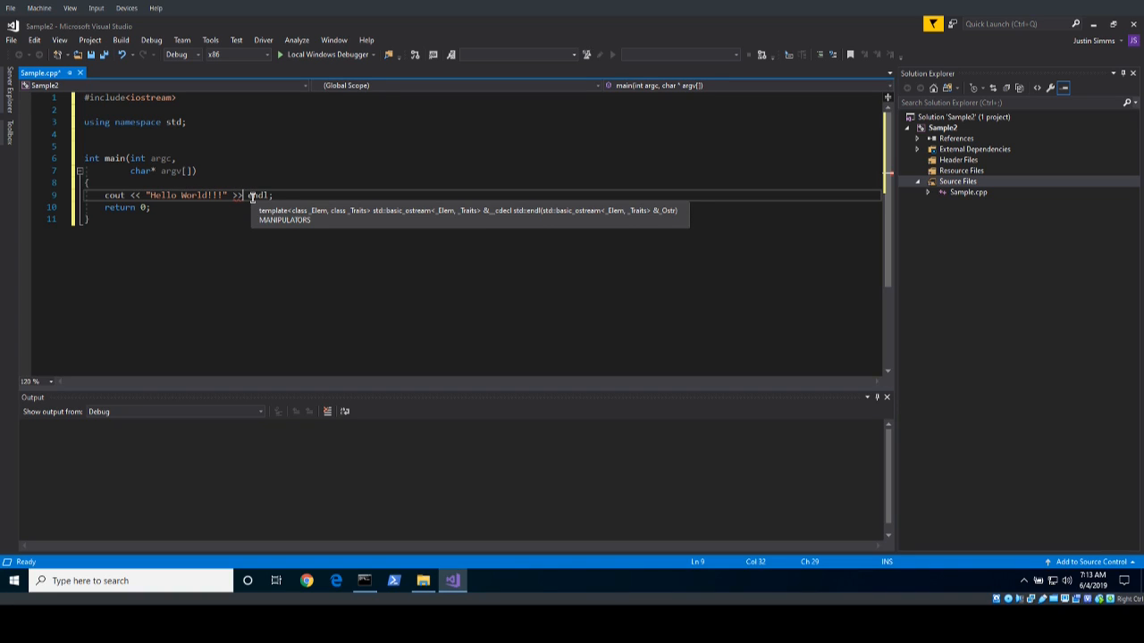
mouse_move(253, 194)
type("<<")
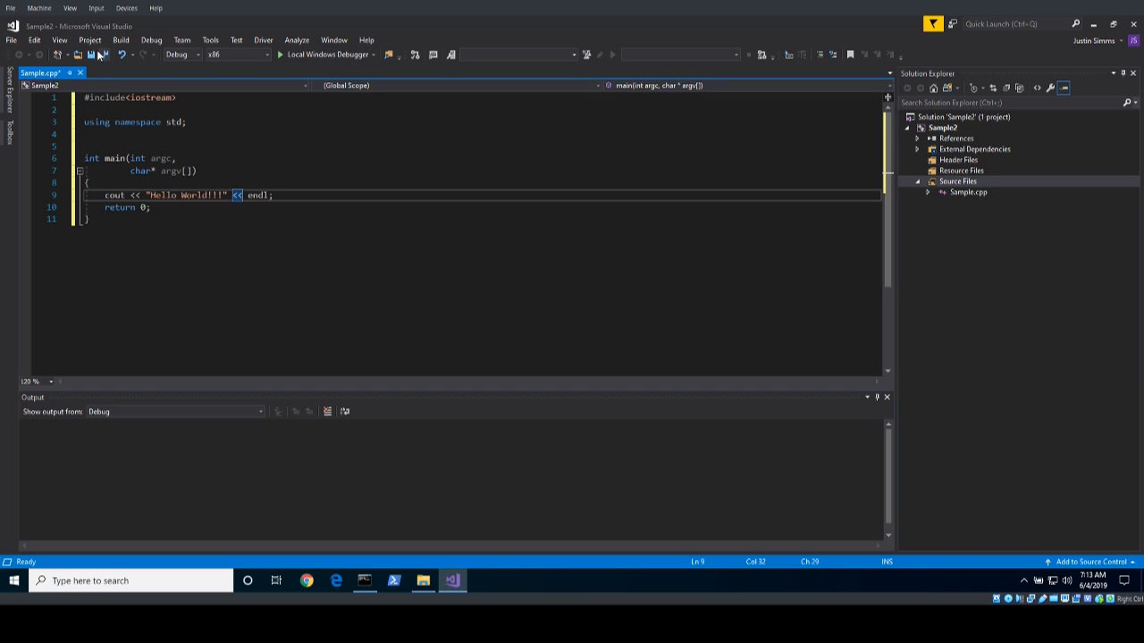
Step: Save, rebuild the Sample2 solution and run it to exit code 0
key("ctrl+s")
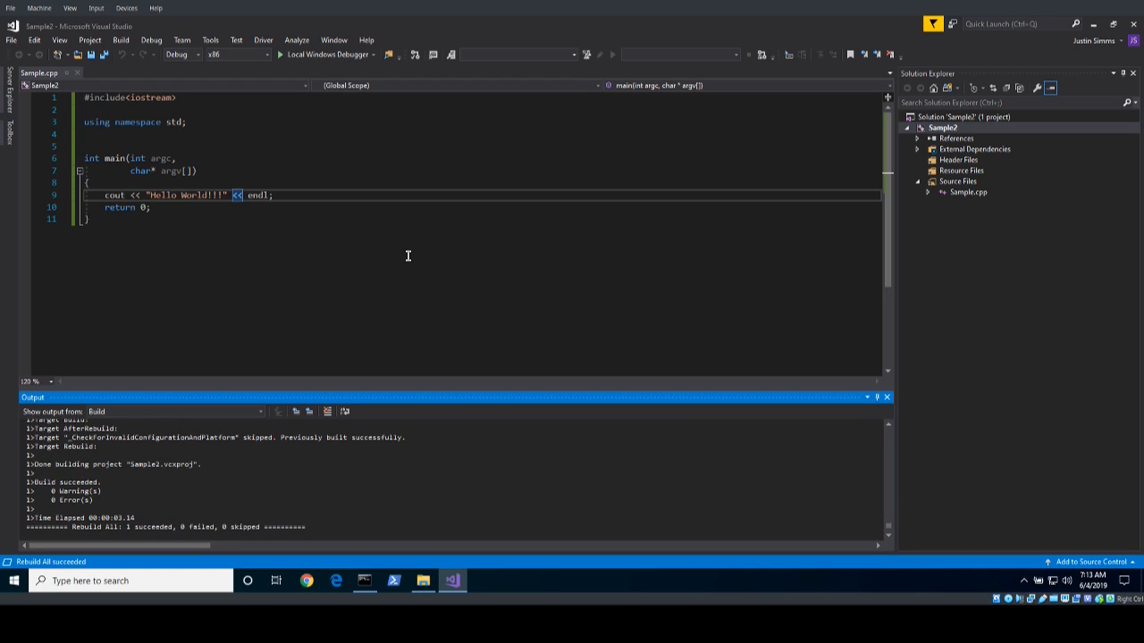
mouse_move(377, 273)
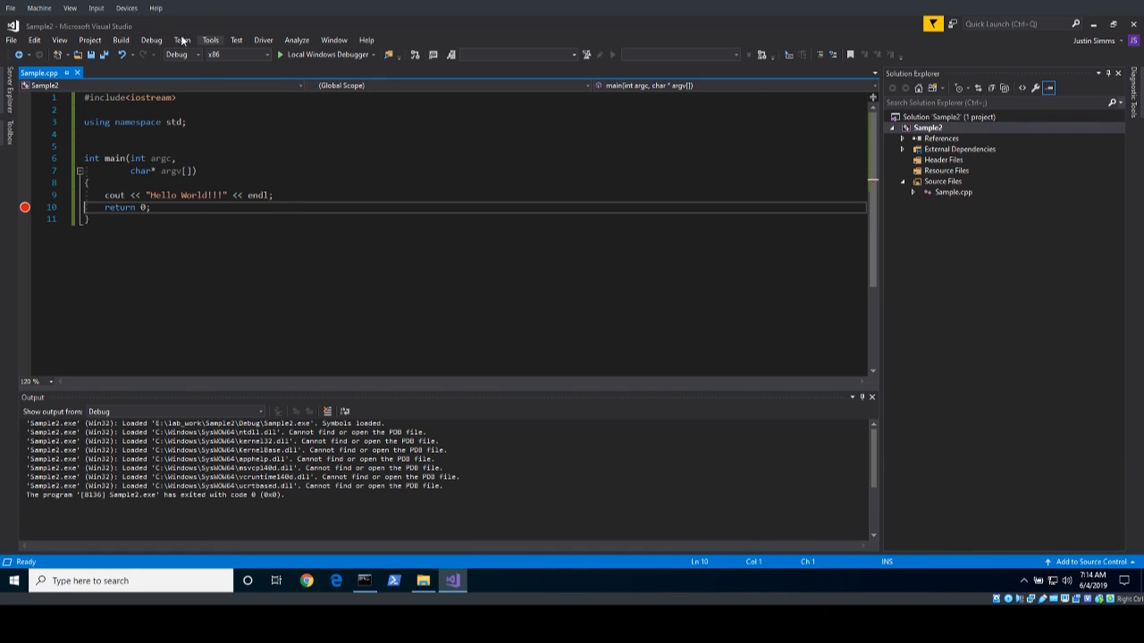
Step: Show the Build and Run page under Projects and Solutions in Tools > Options
left_click(210, 40)
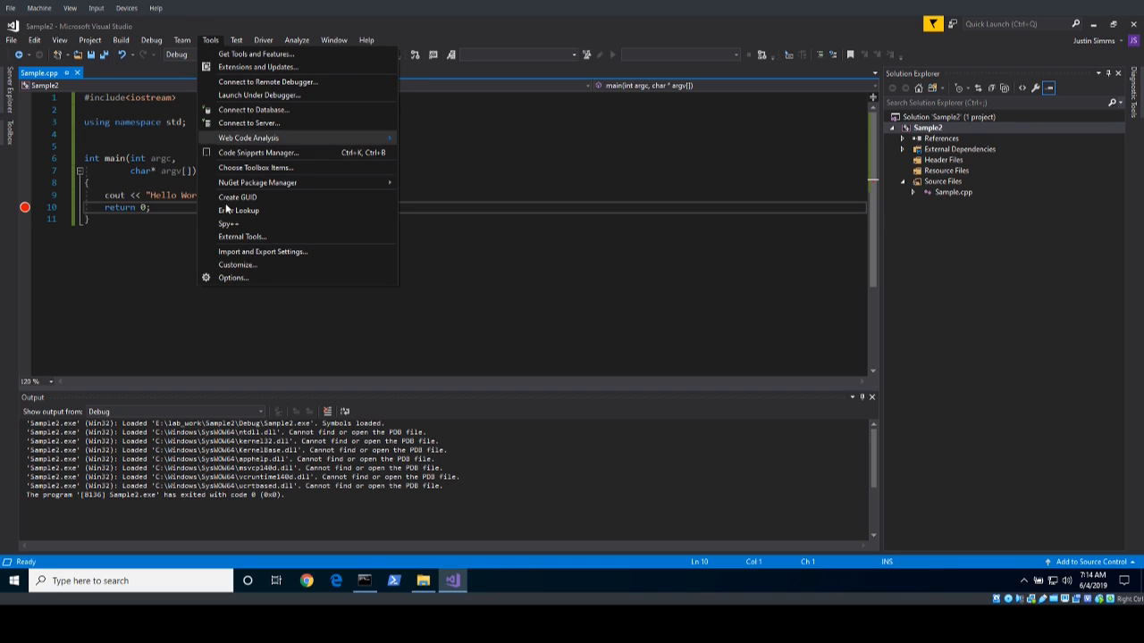
left_click(232, 277)
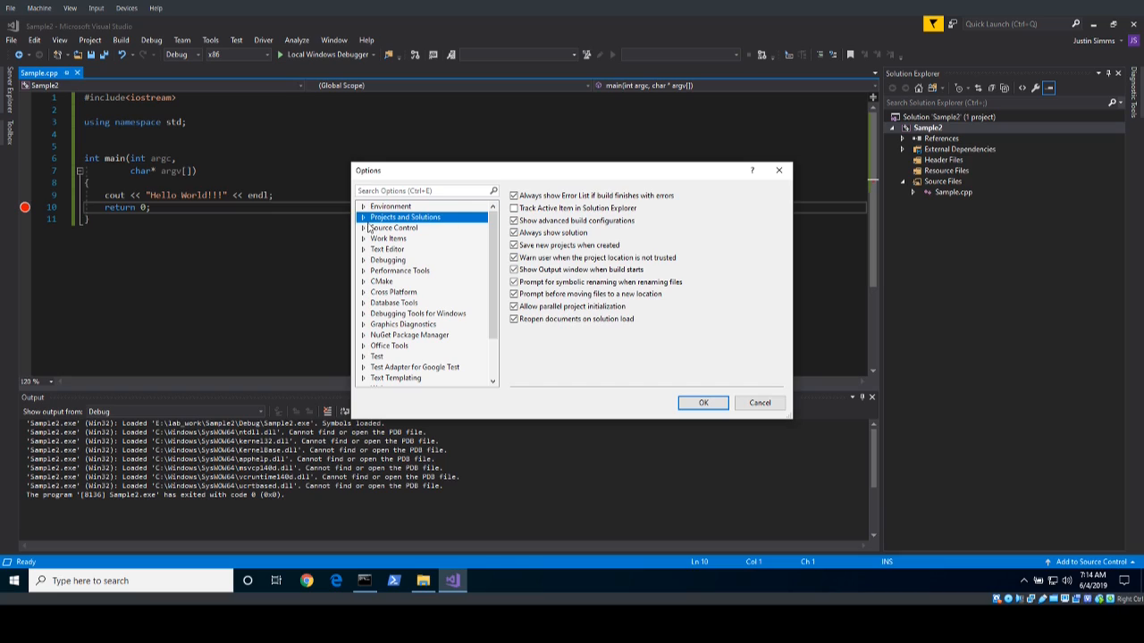
left_click(365, 218)
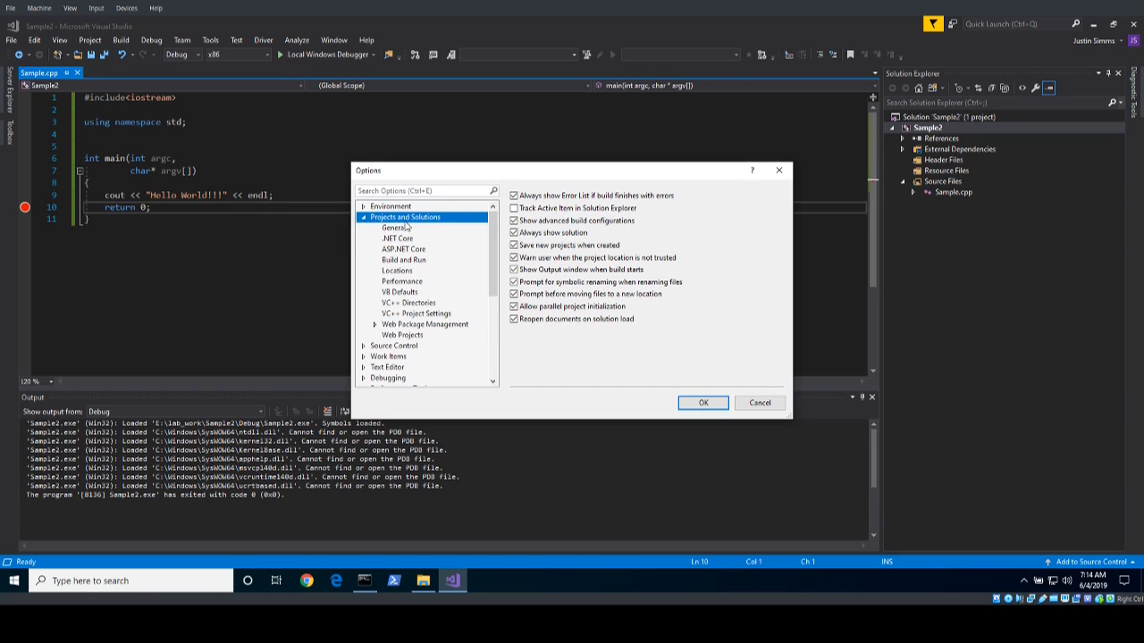
left_click(403, 260)
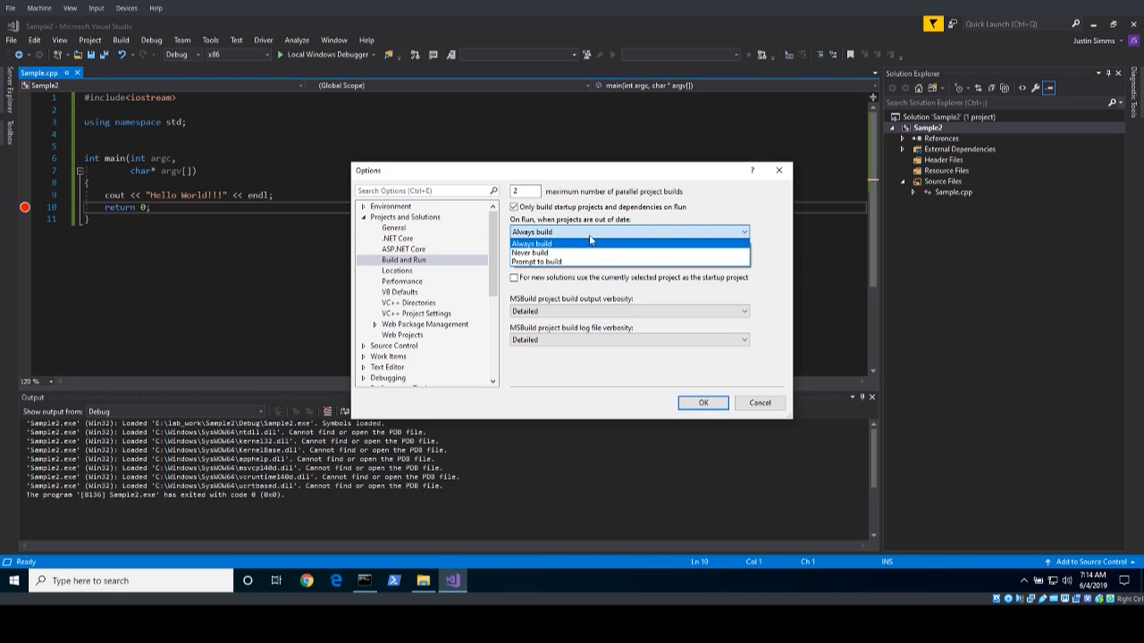
left_click(533, 243)
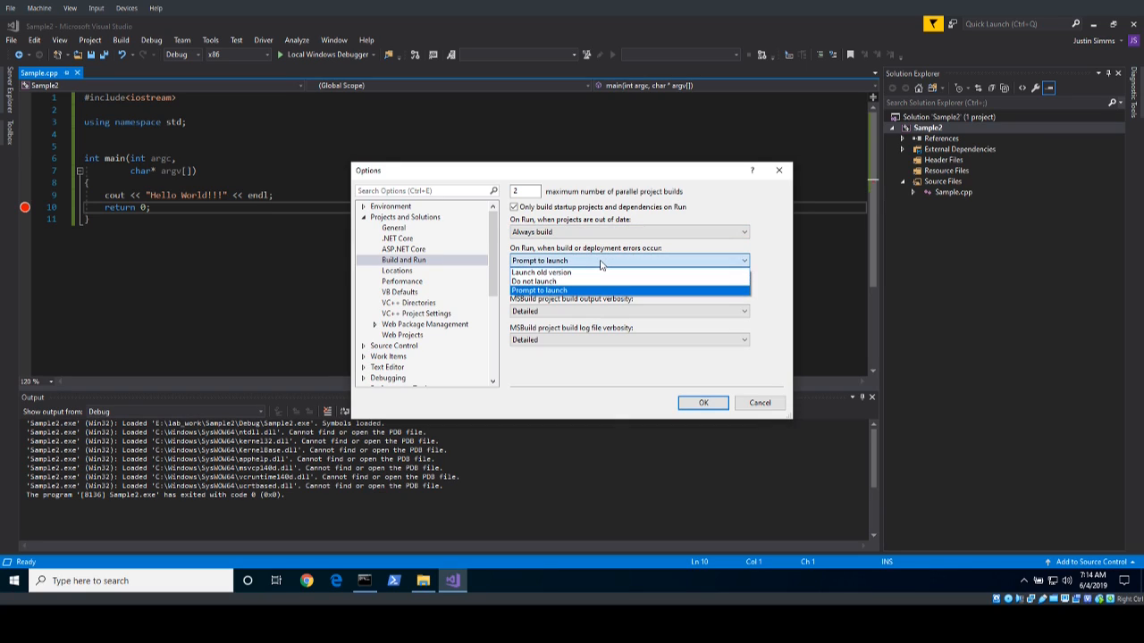
left_click(538, 289)
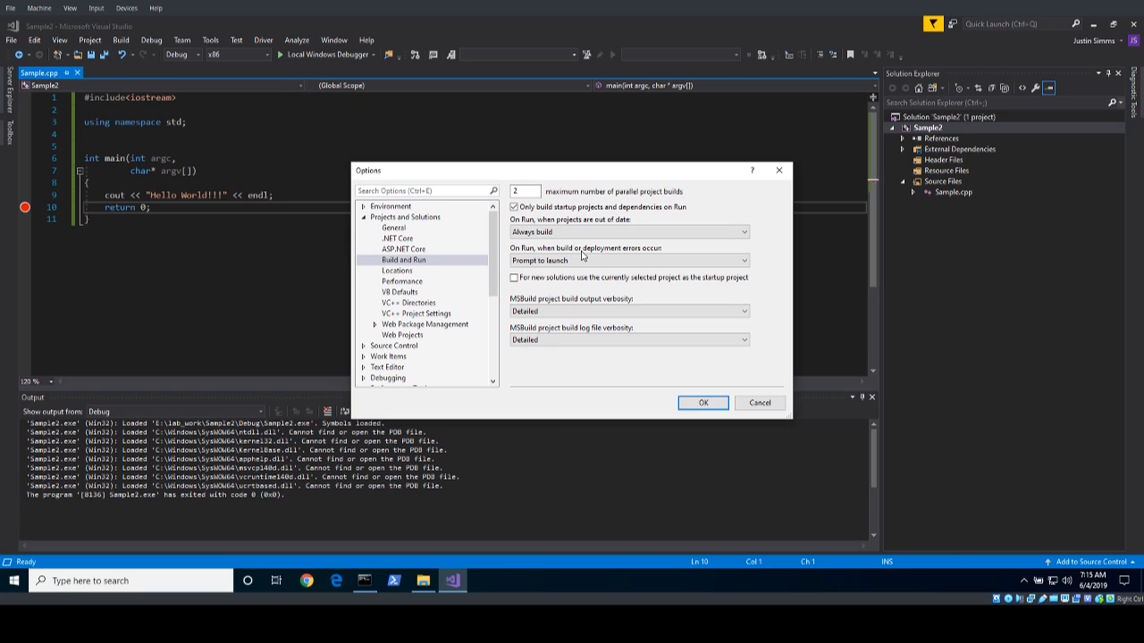
mouse_move(565, 223)
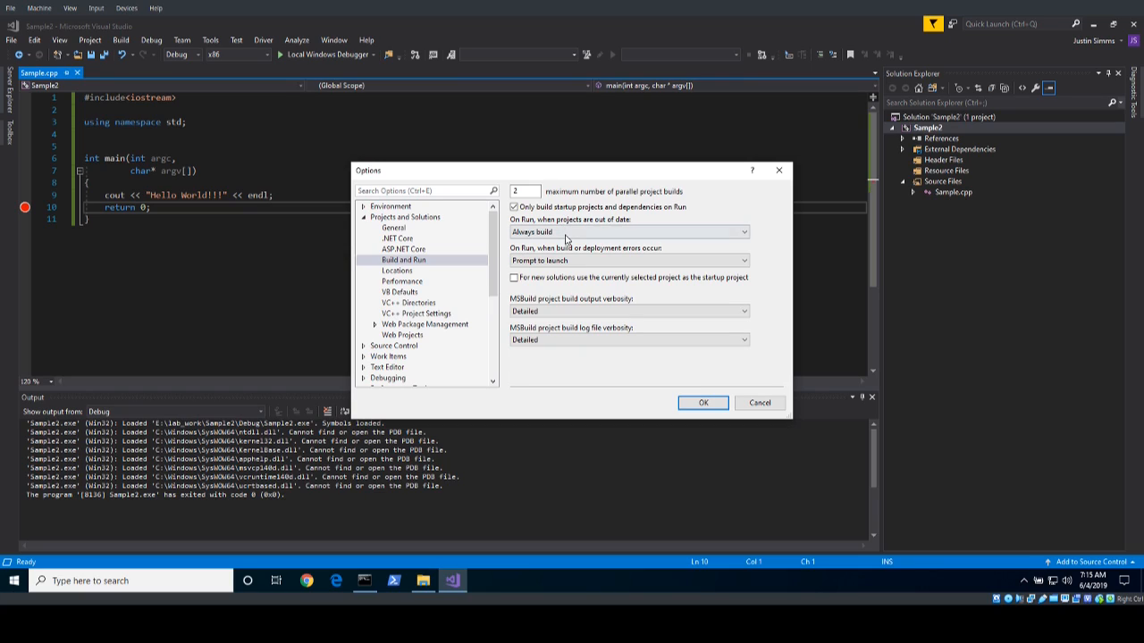
left_click(629, 232)
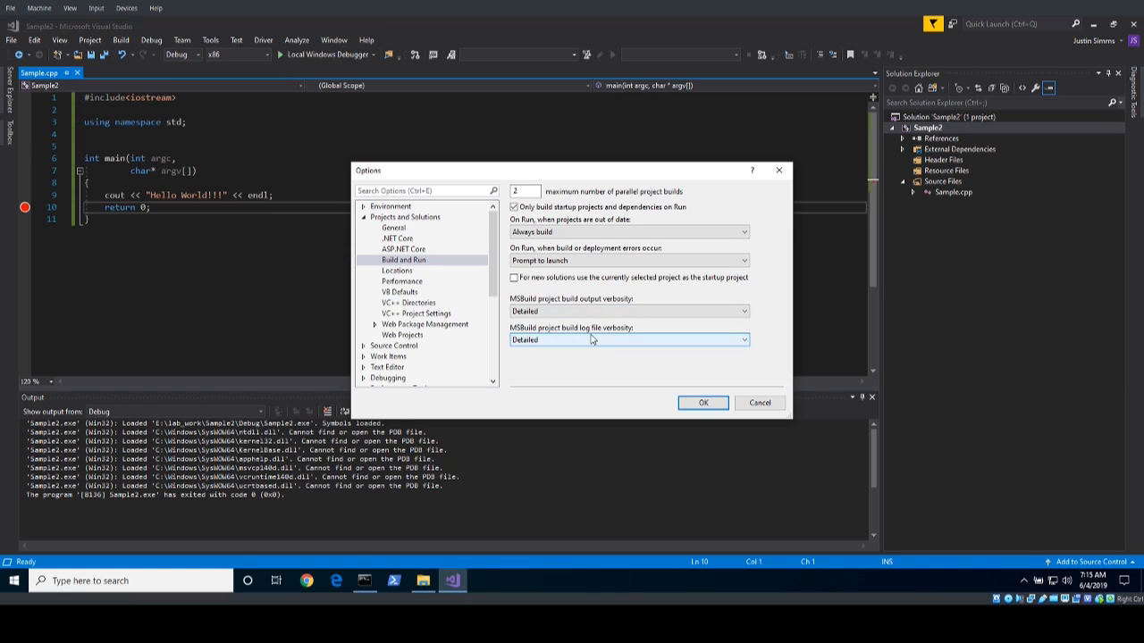
Step: Set MSBuild build output verbosity and log file verbosity both to Normal and confirm
left_click(629, 311)
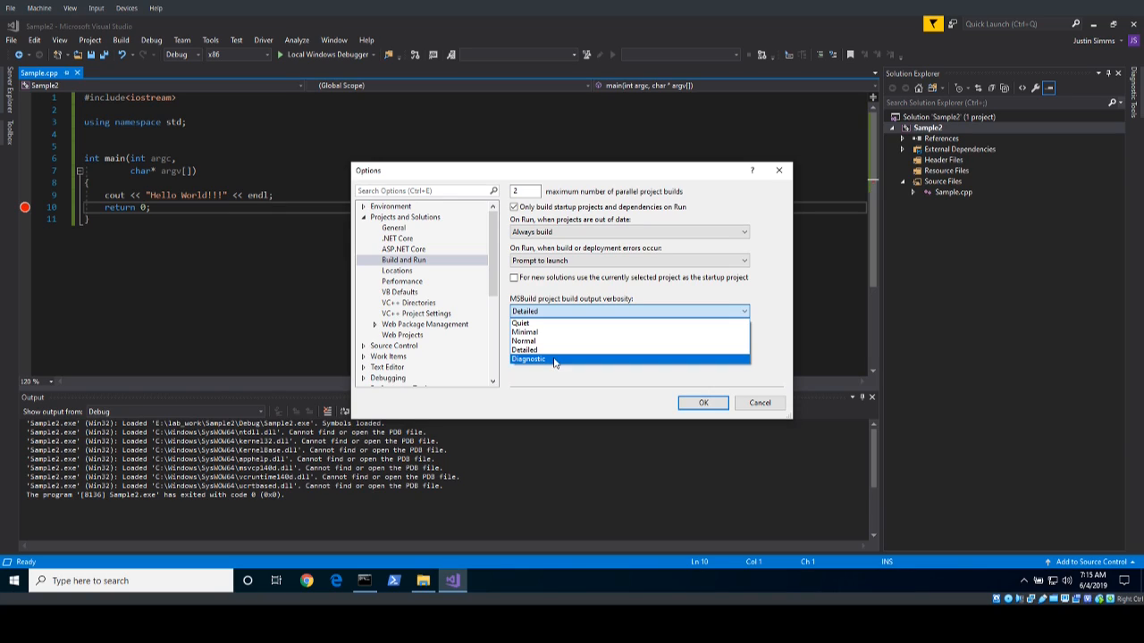
mouse_move(567, 342)
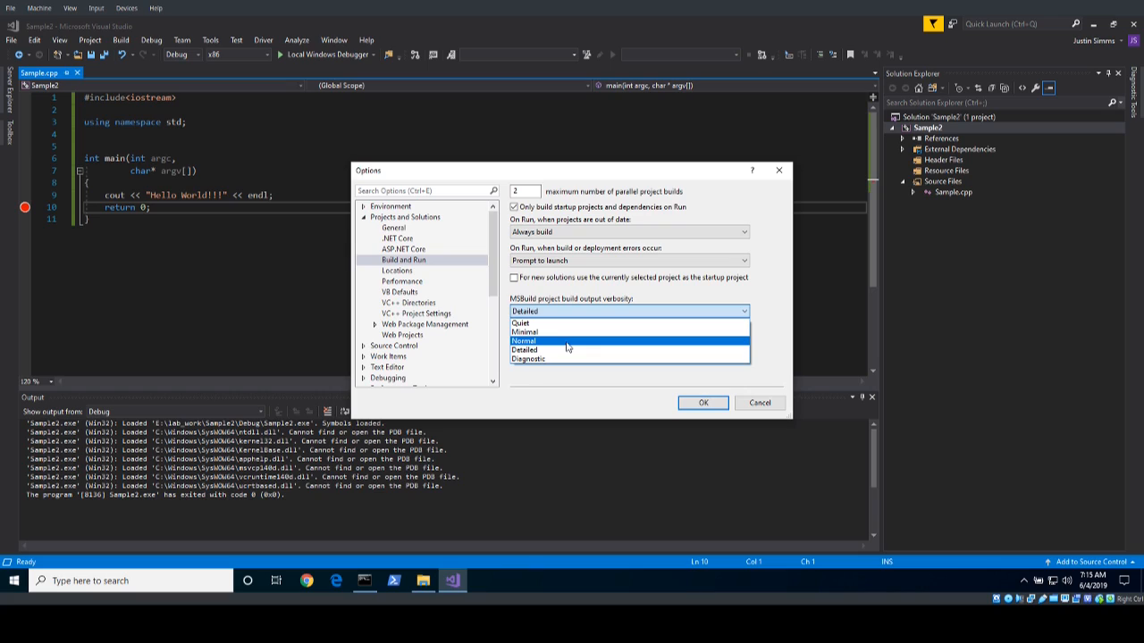
mouse_move(568, 331)
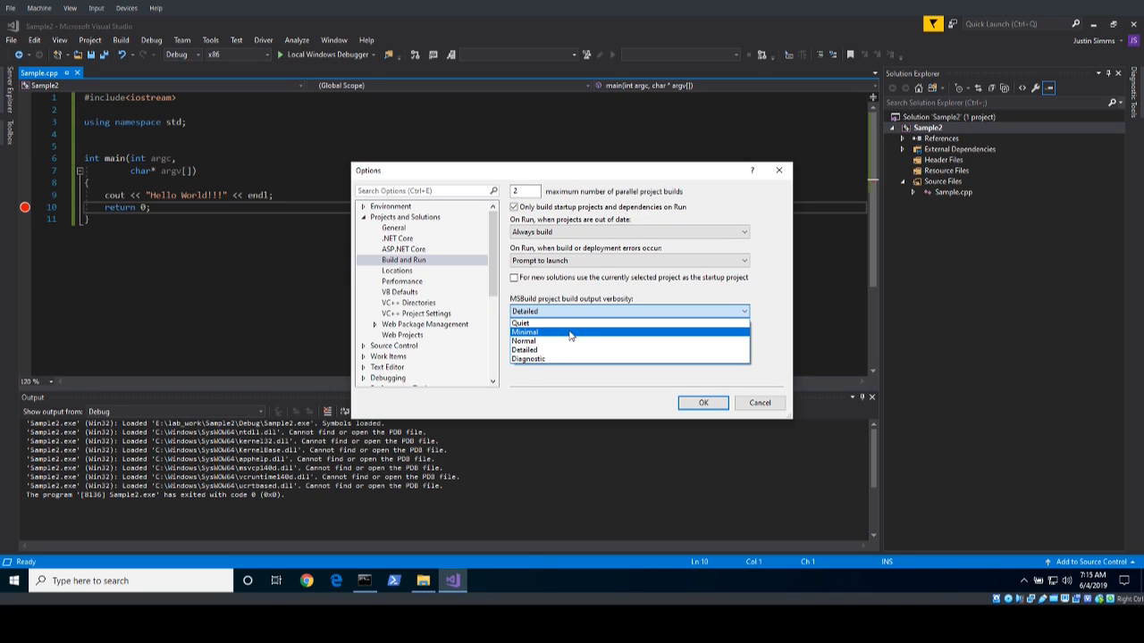
left_click(524, 330)
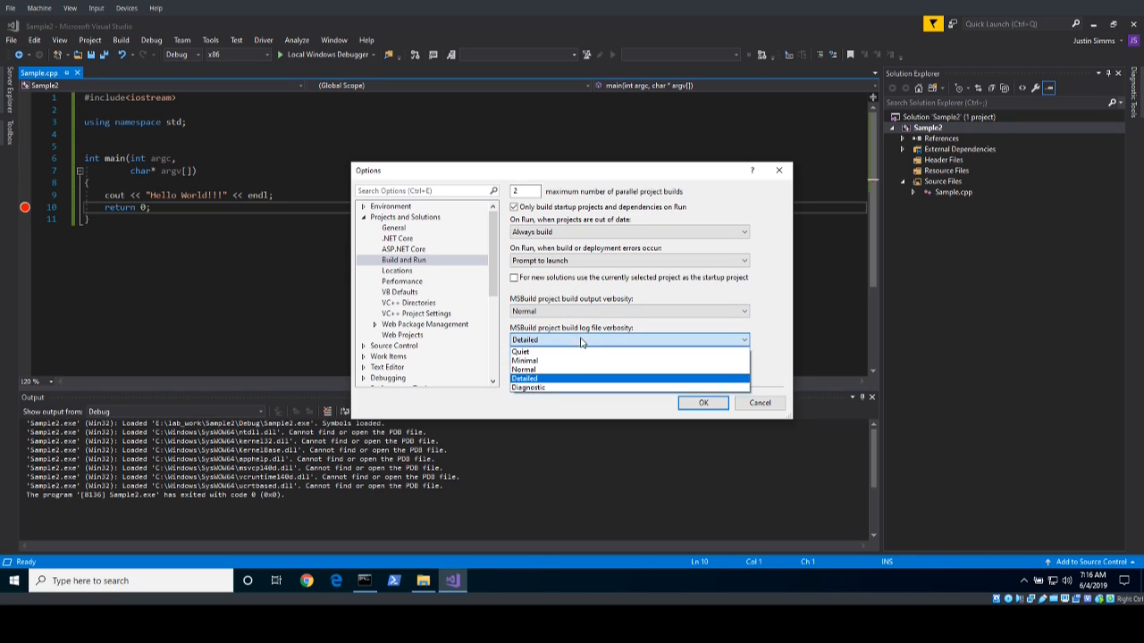
left_click(524, 368)
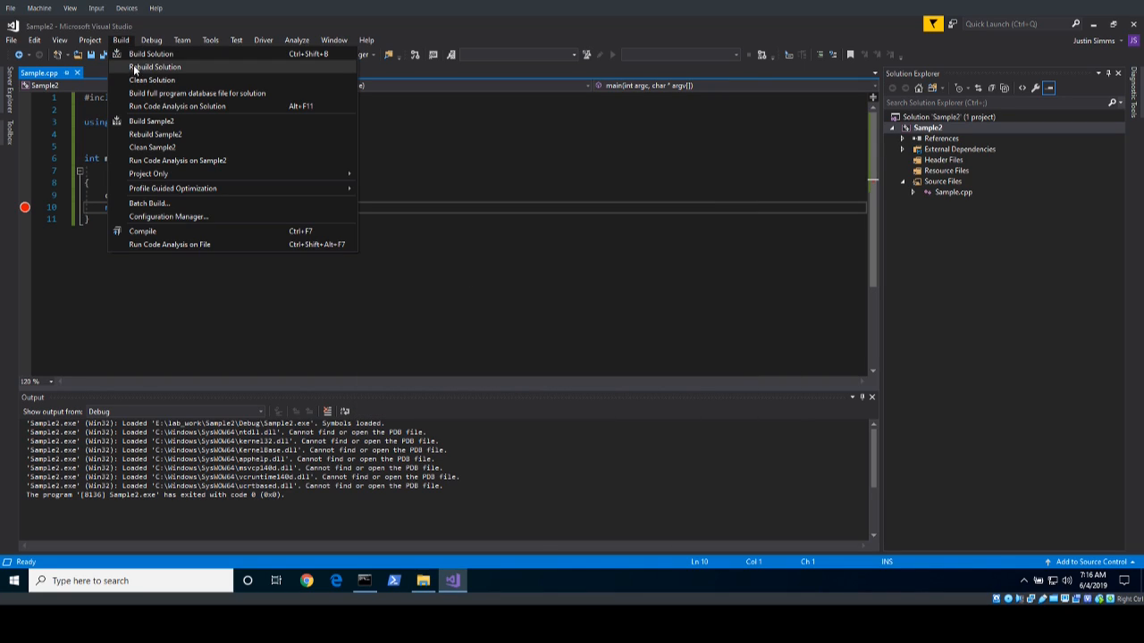
Step: Clean the Sample2 solution and build it again with Normal-level output
left_click(152, 79)
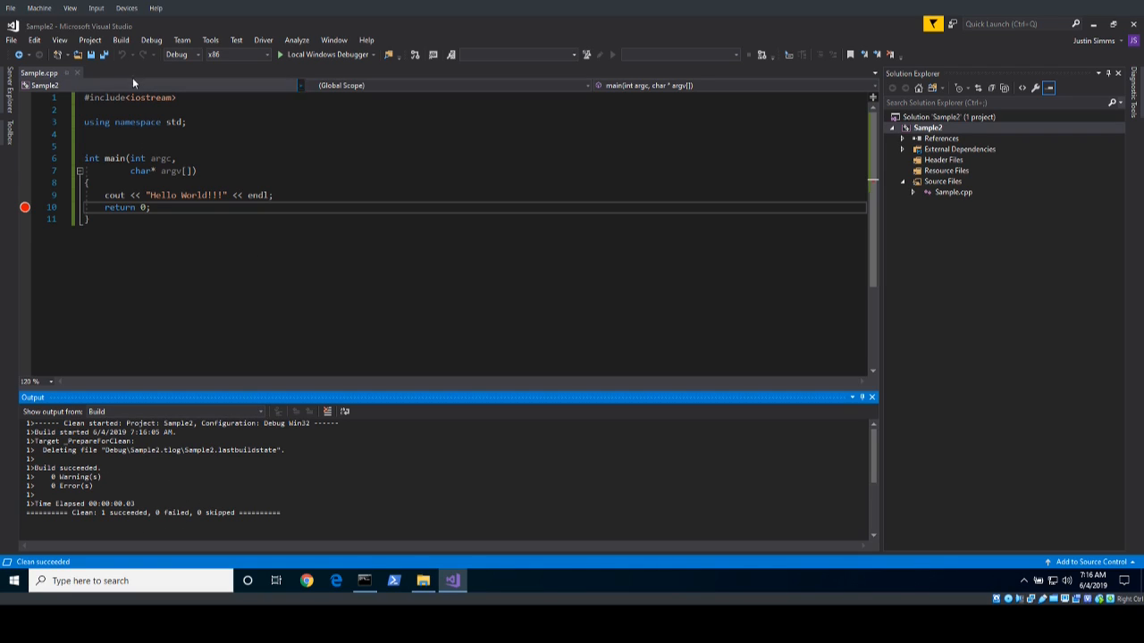
left_click(121, 39)
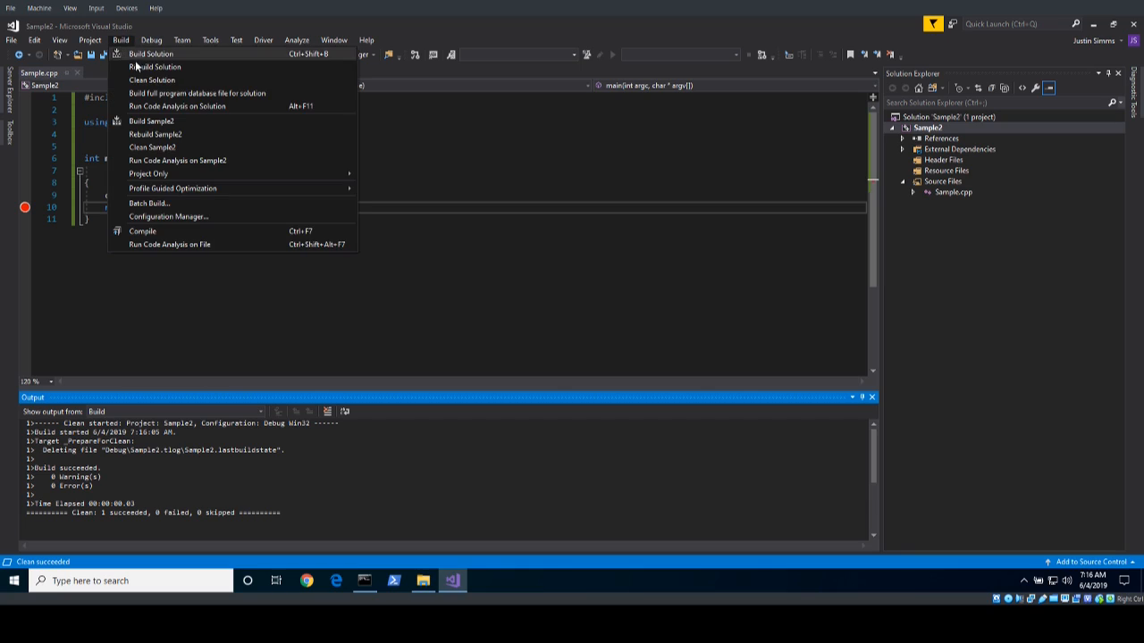
left_click(928, 127)
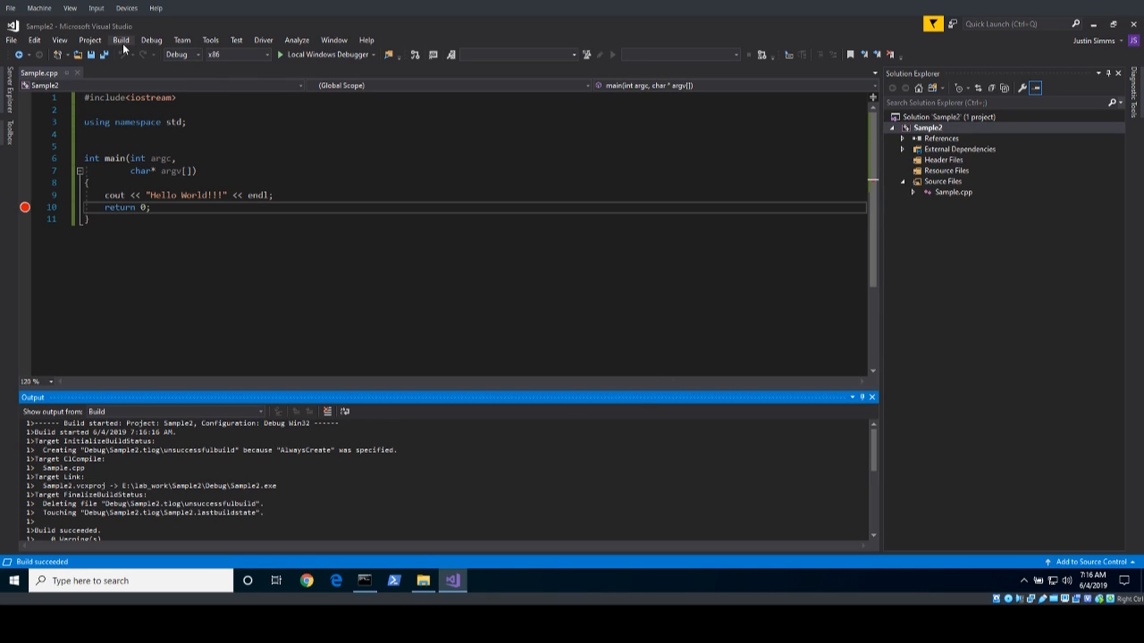
right_click(925, 127)
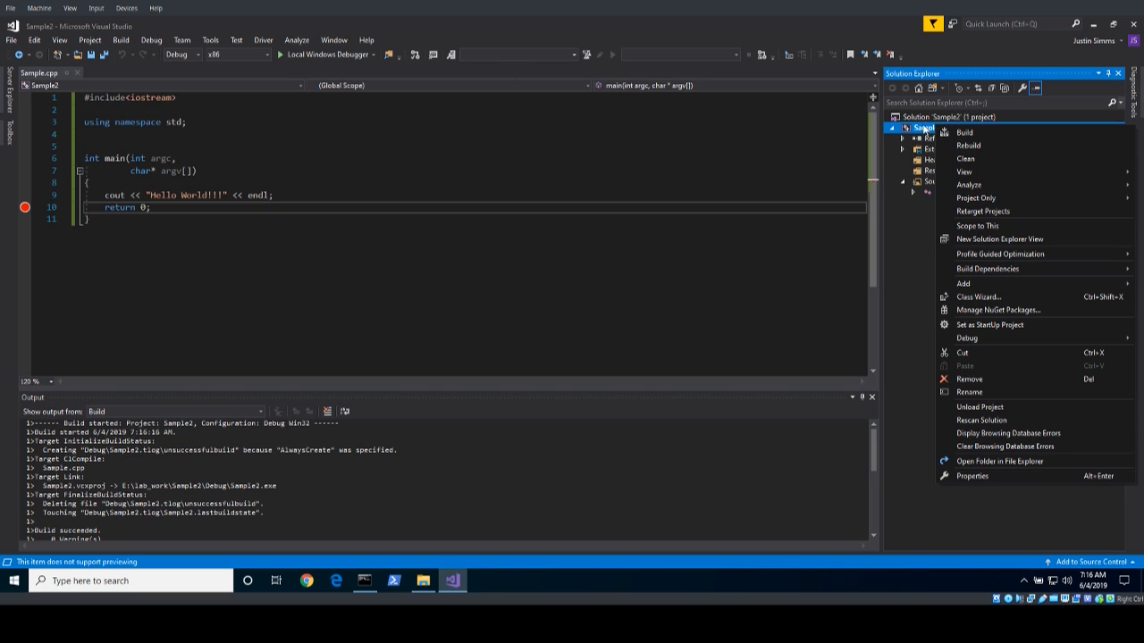
left_click(211, 39)
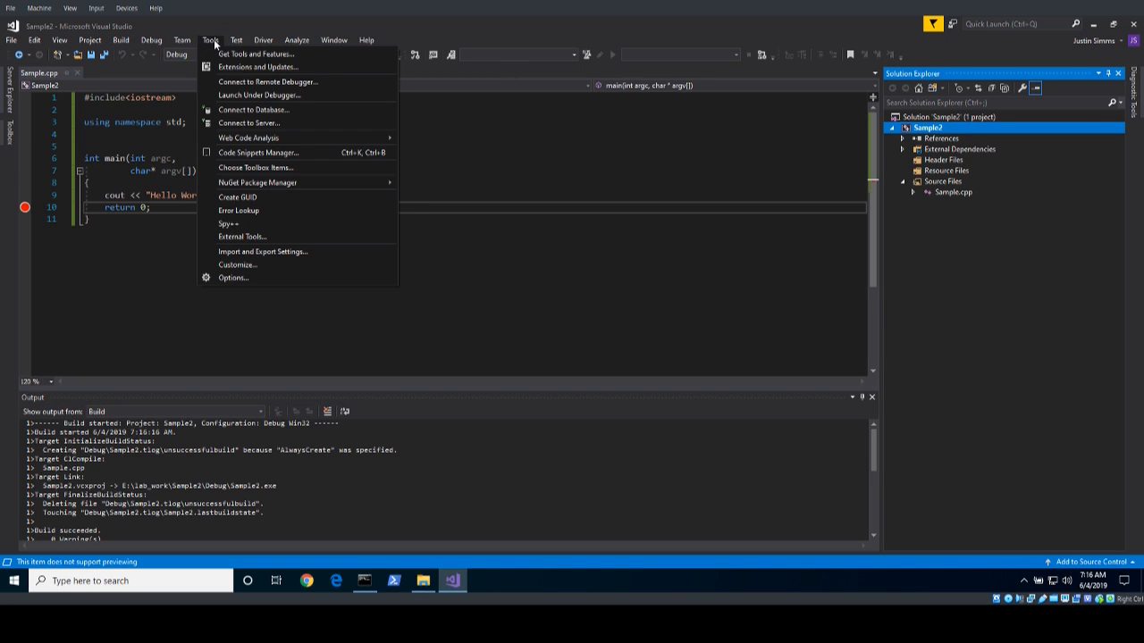
mouse_move(272, 82)
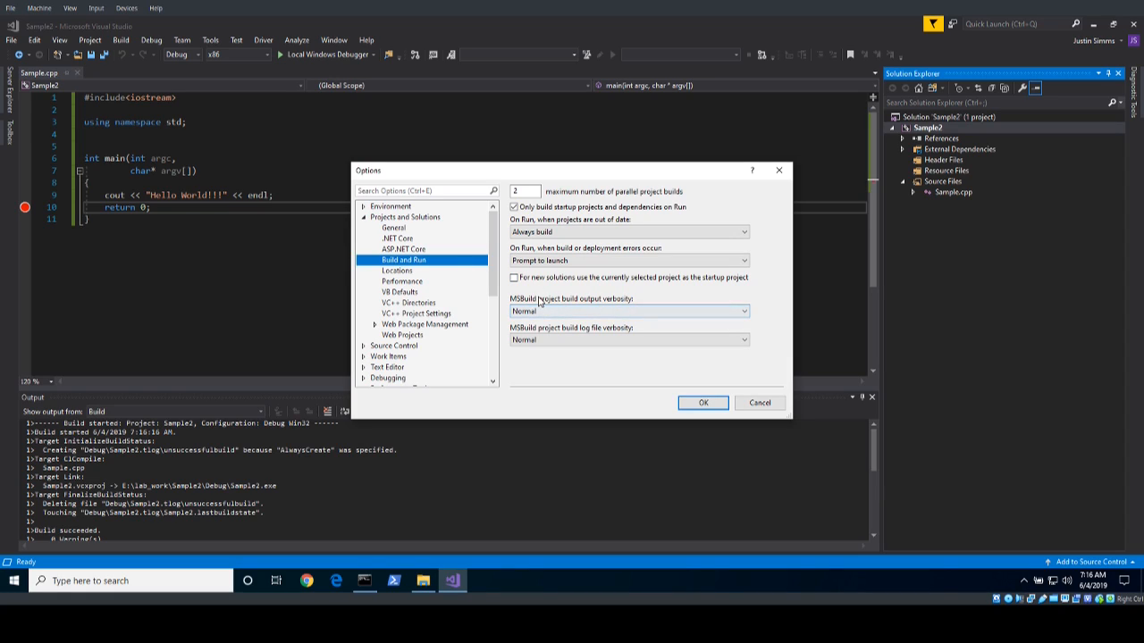
mouse_move(575, 333)
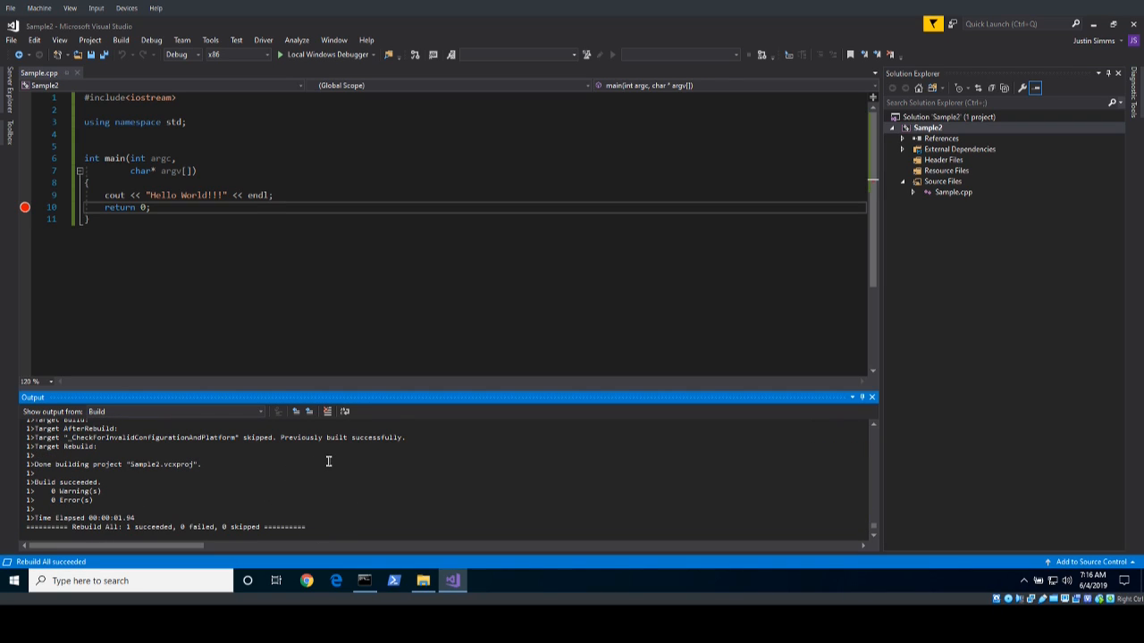
mouse_move(347, 437)
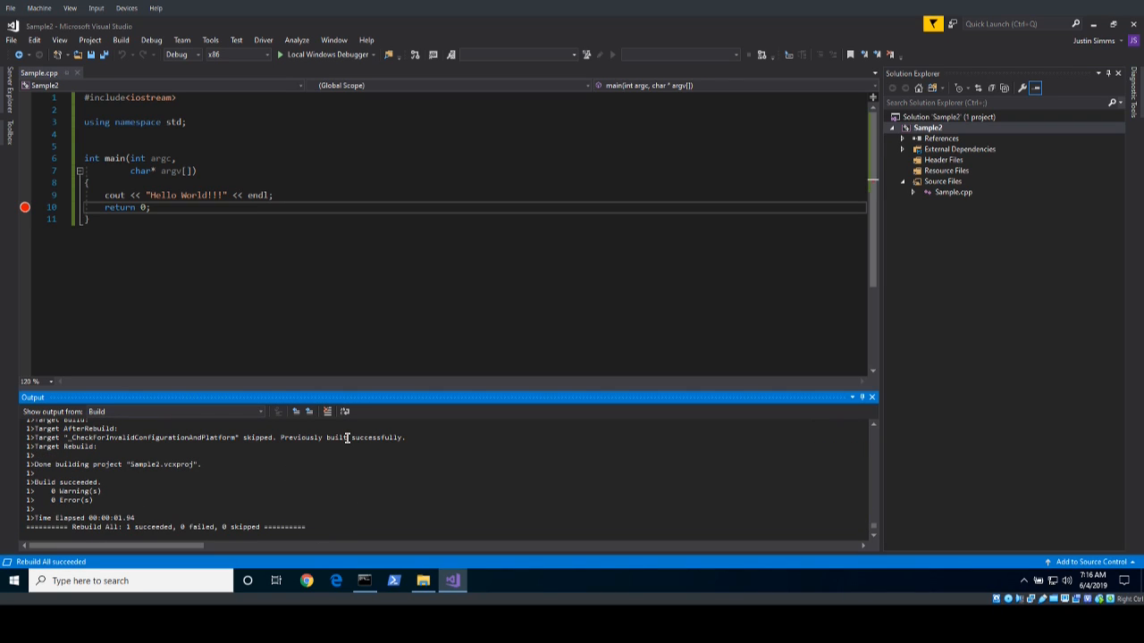